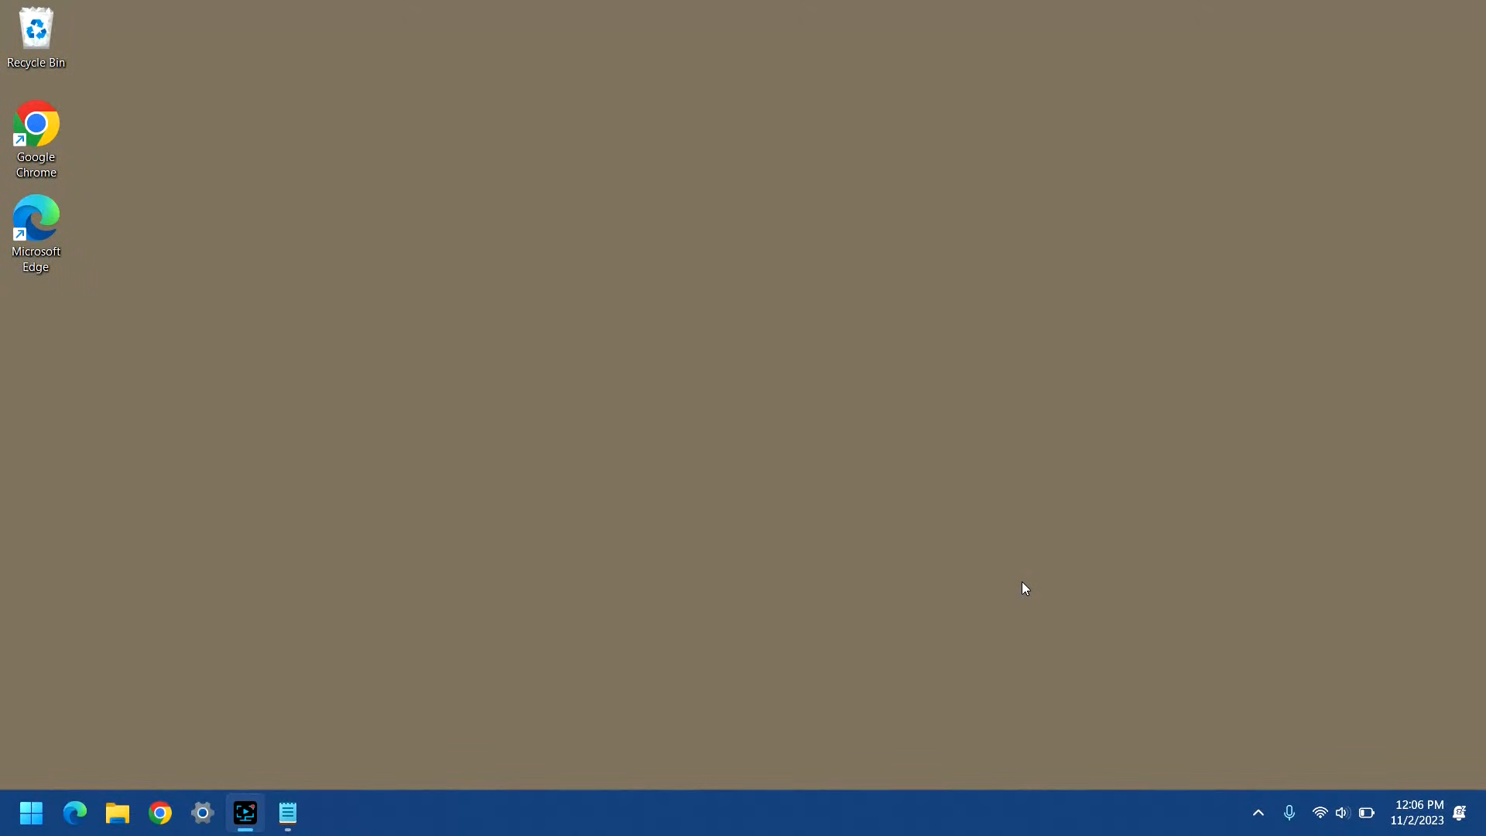
mouse_move(594, 234)
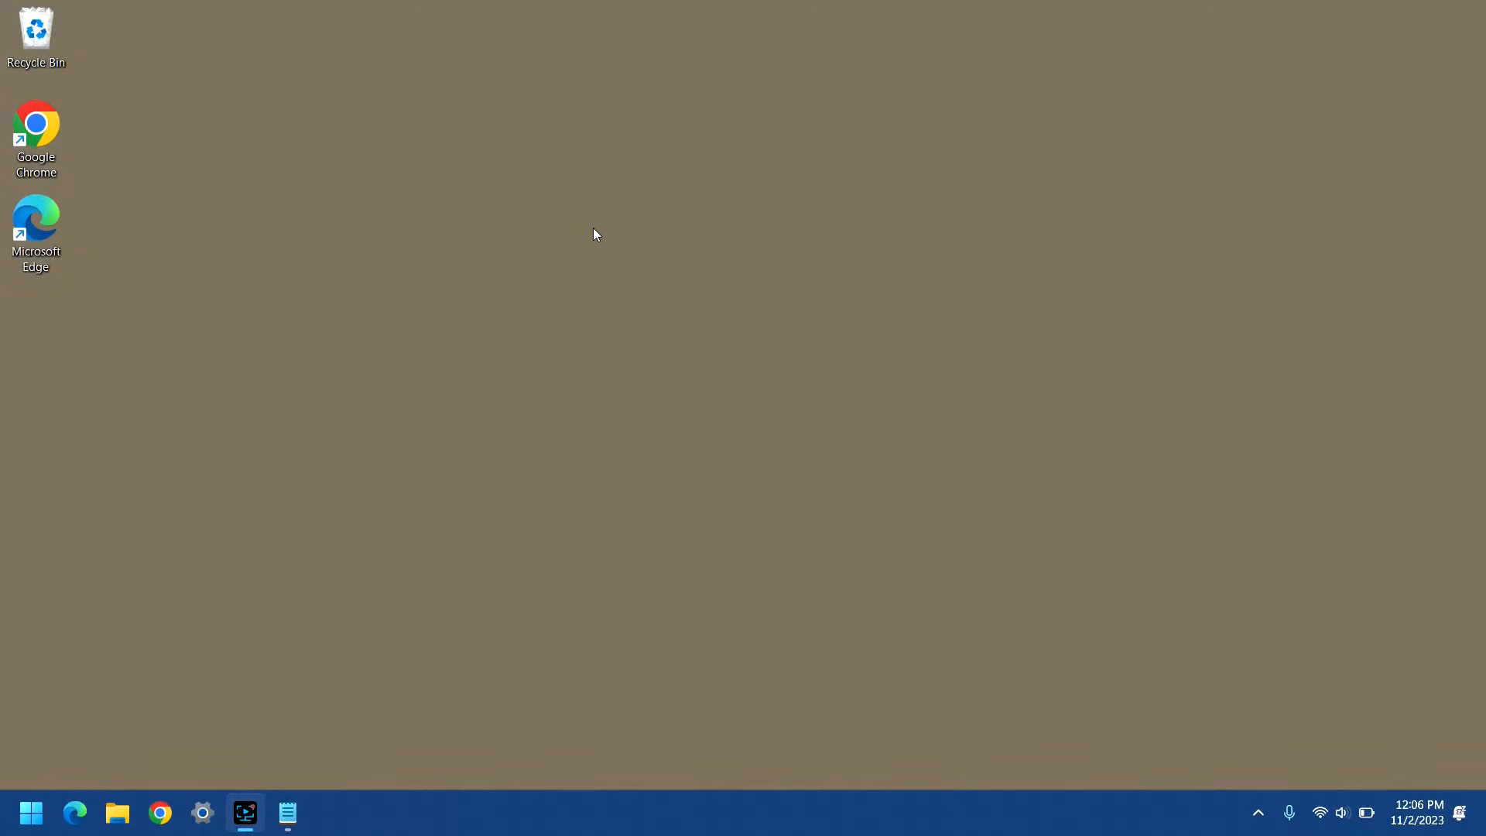
- Expand the desktop right-click menu to the classic list via Show more options
right_click(594, 234)
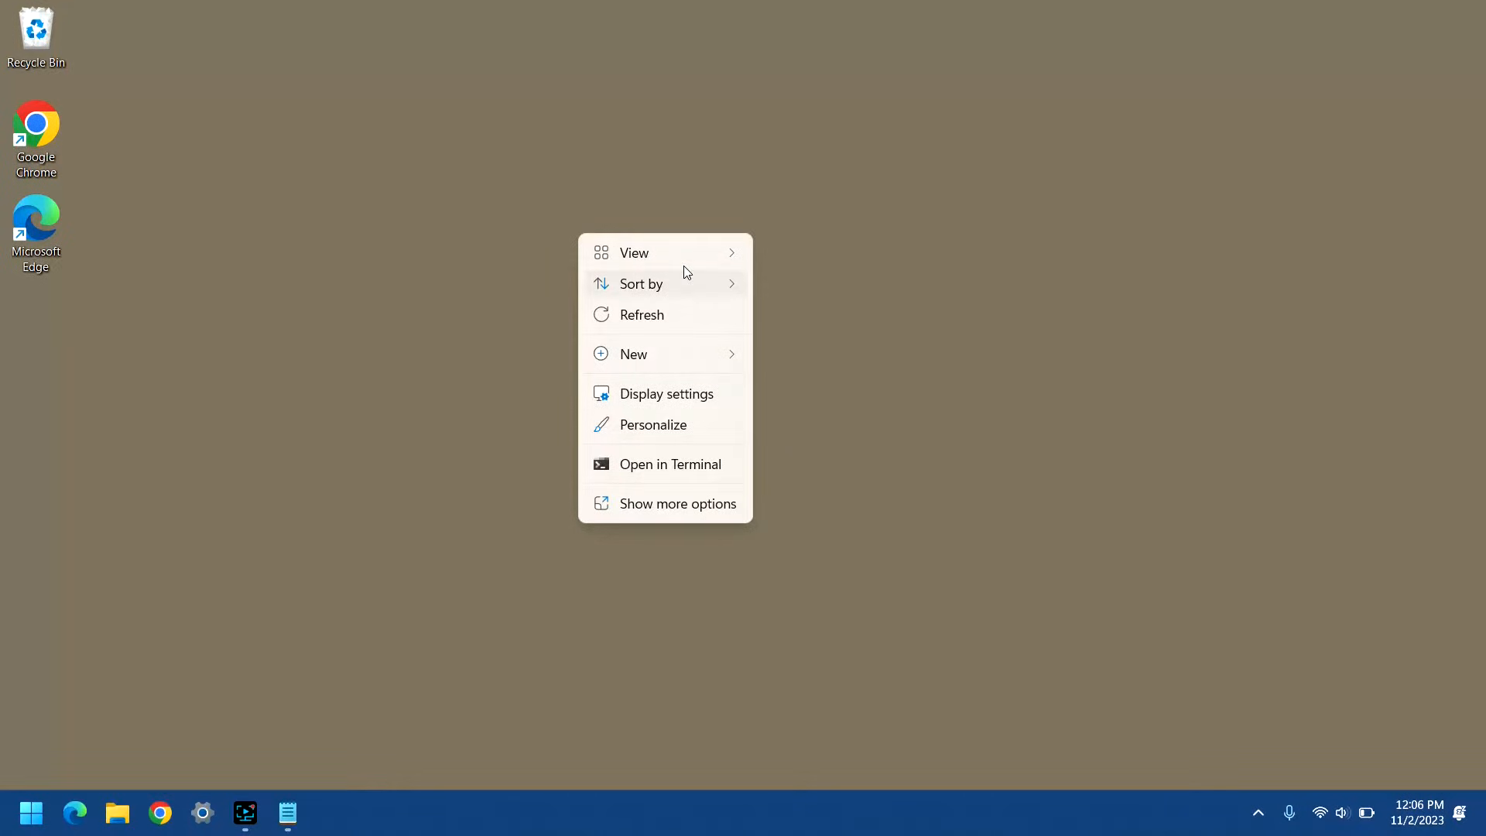
mouse_move(615, 511)
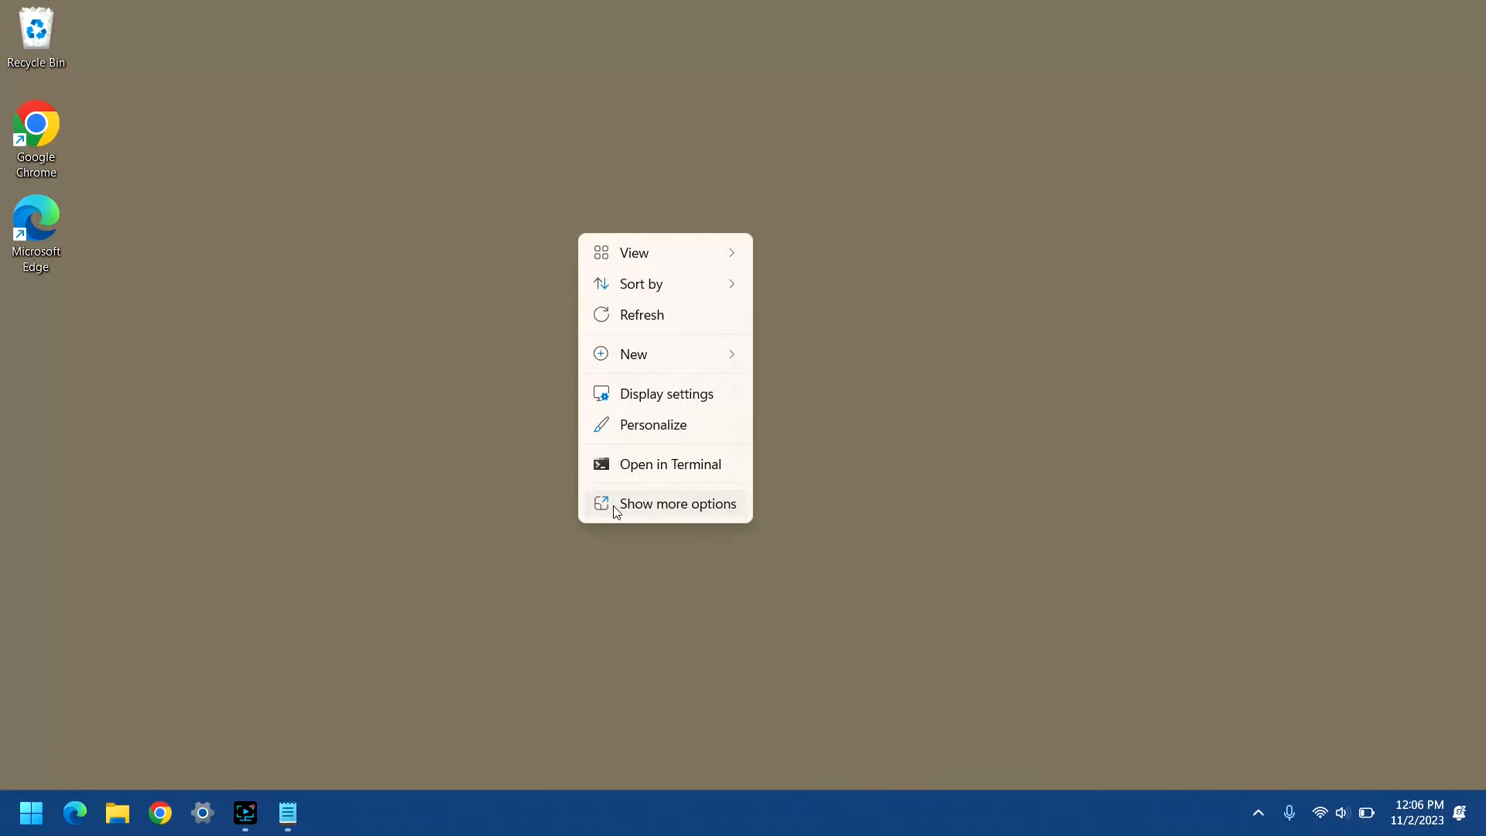
click(676, 503)
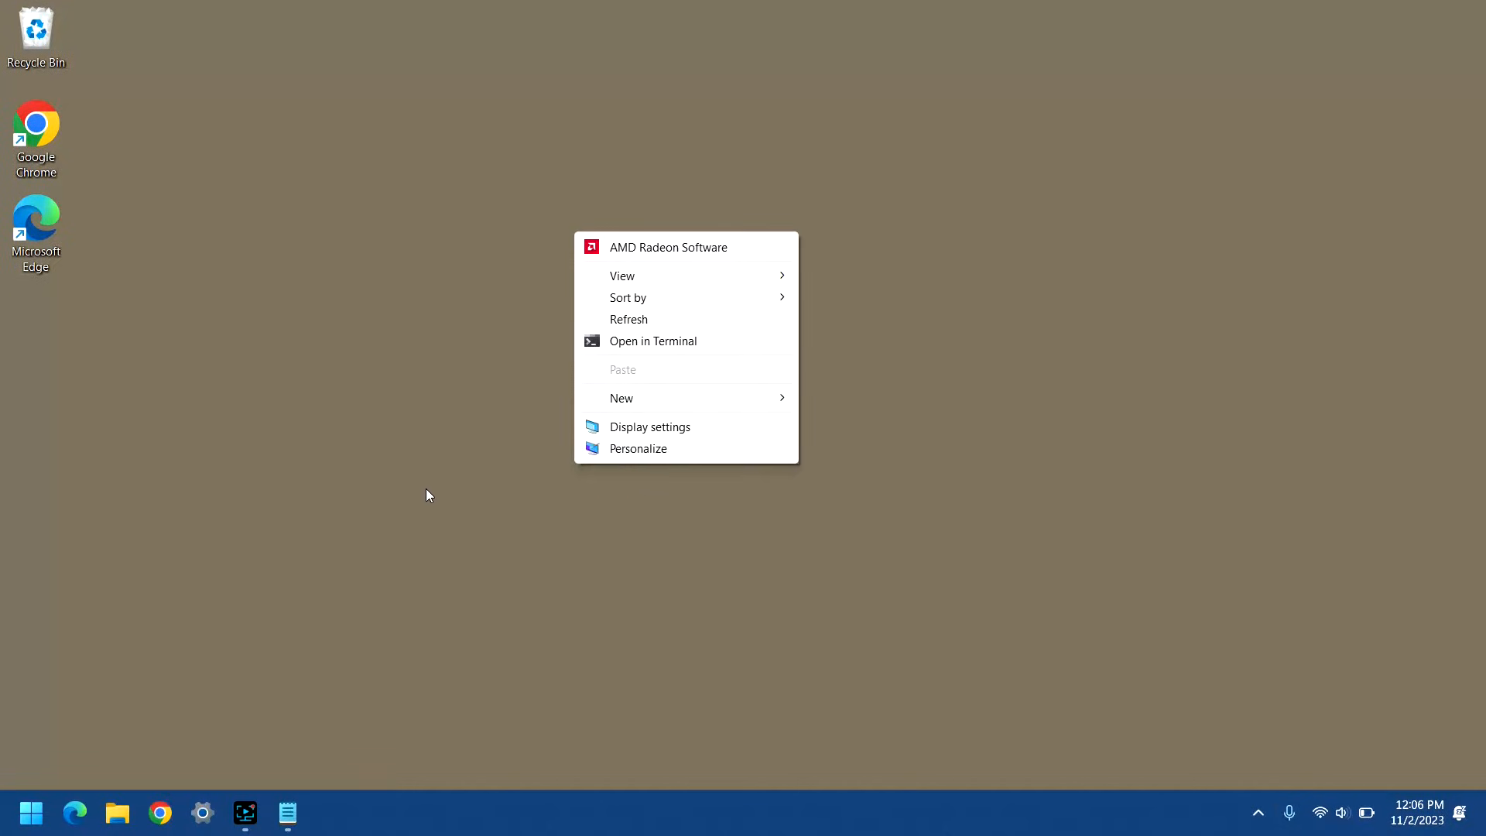
mouse_move(386, 472)
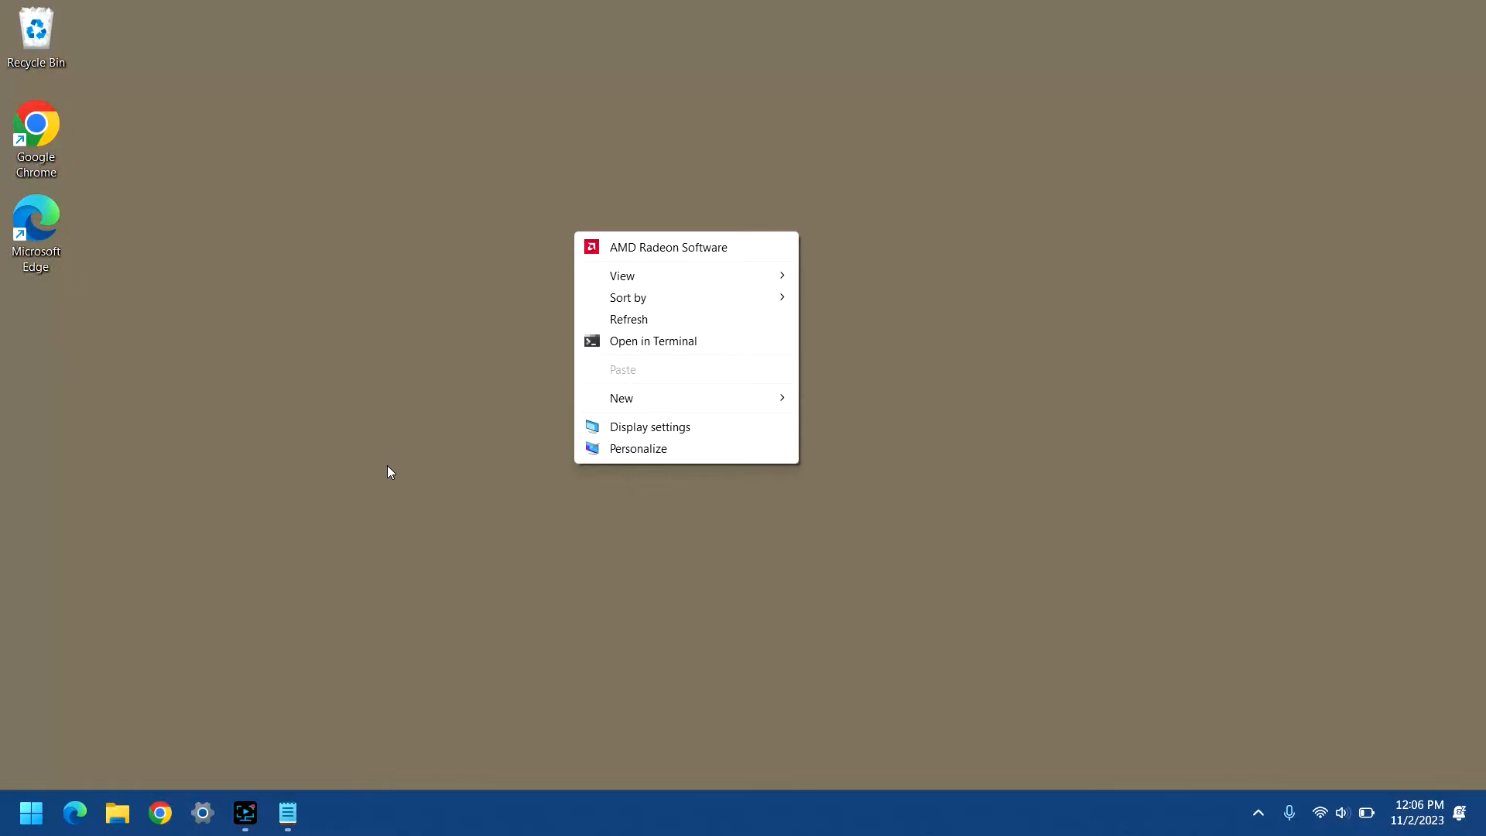
mouse_move(661, 226)
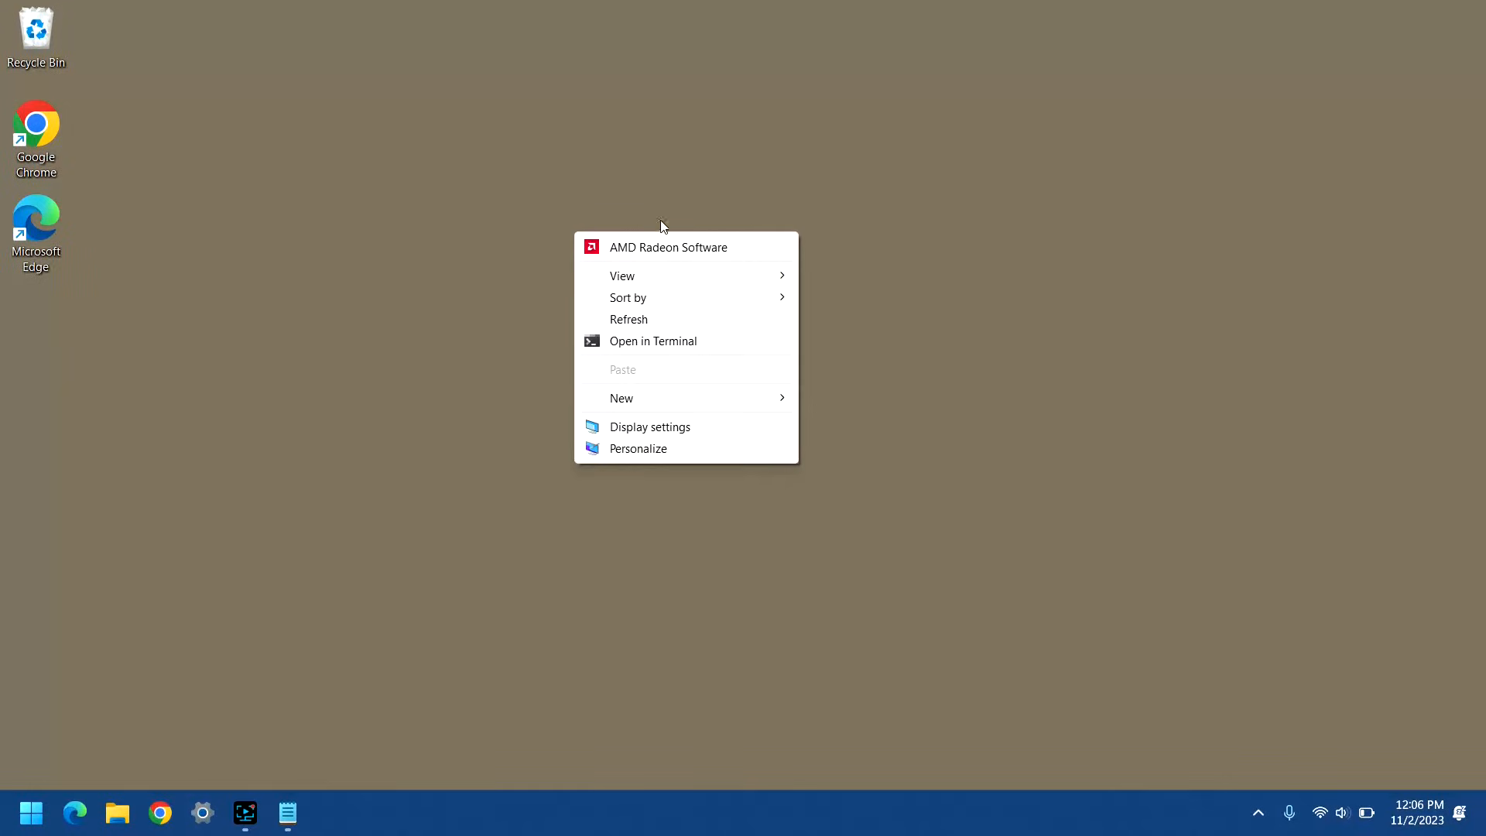
mouse_move(277, 255)
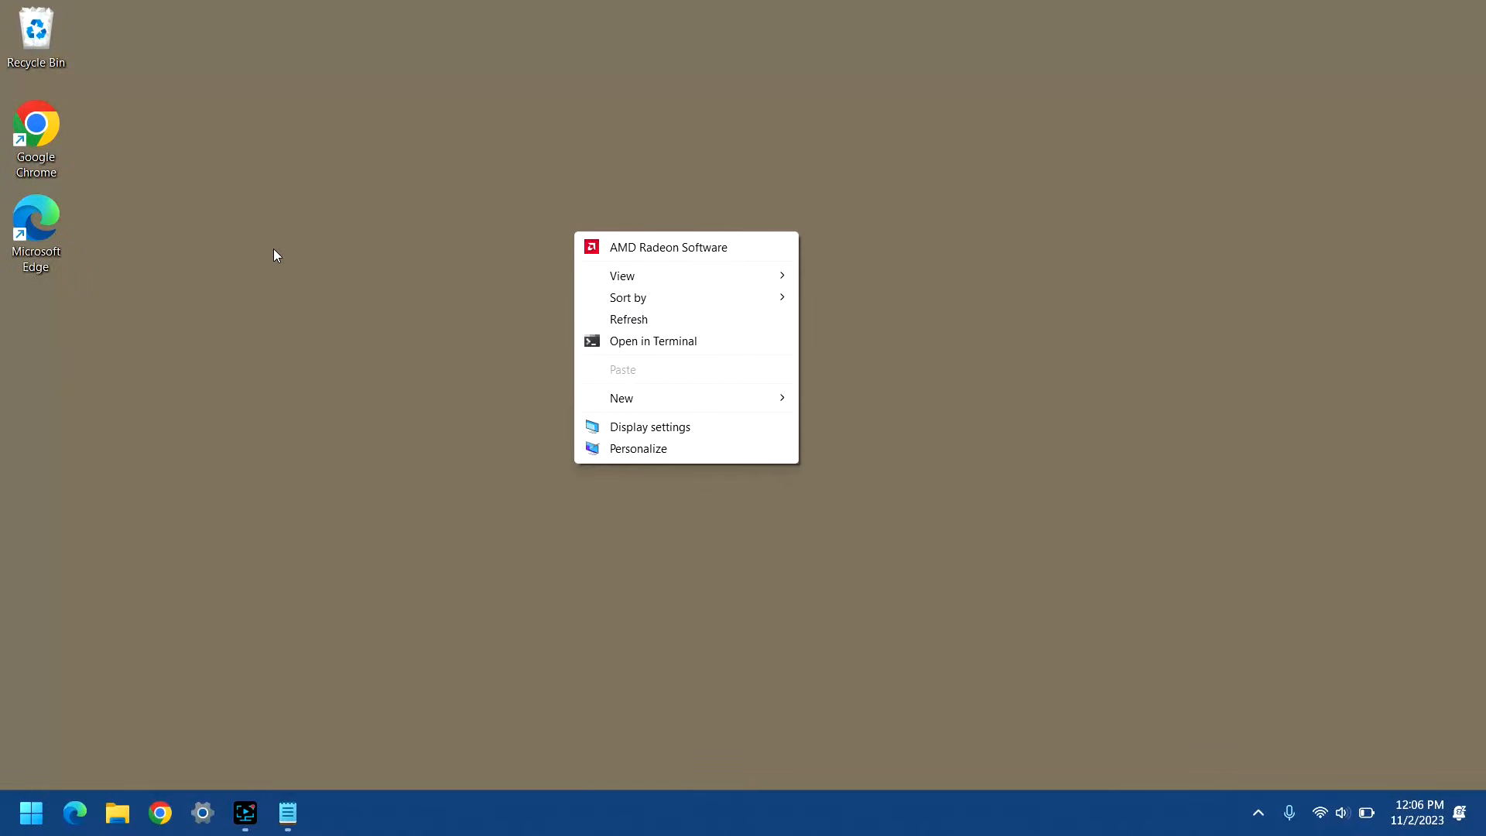
mouse_move(300, 304)
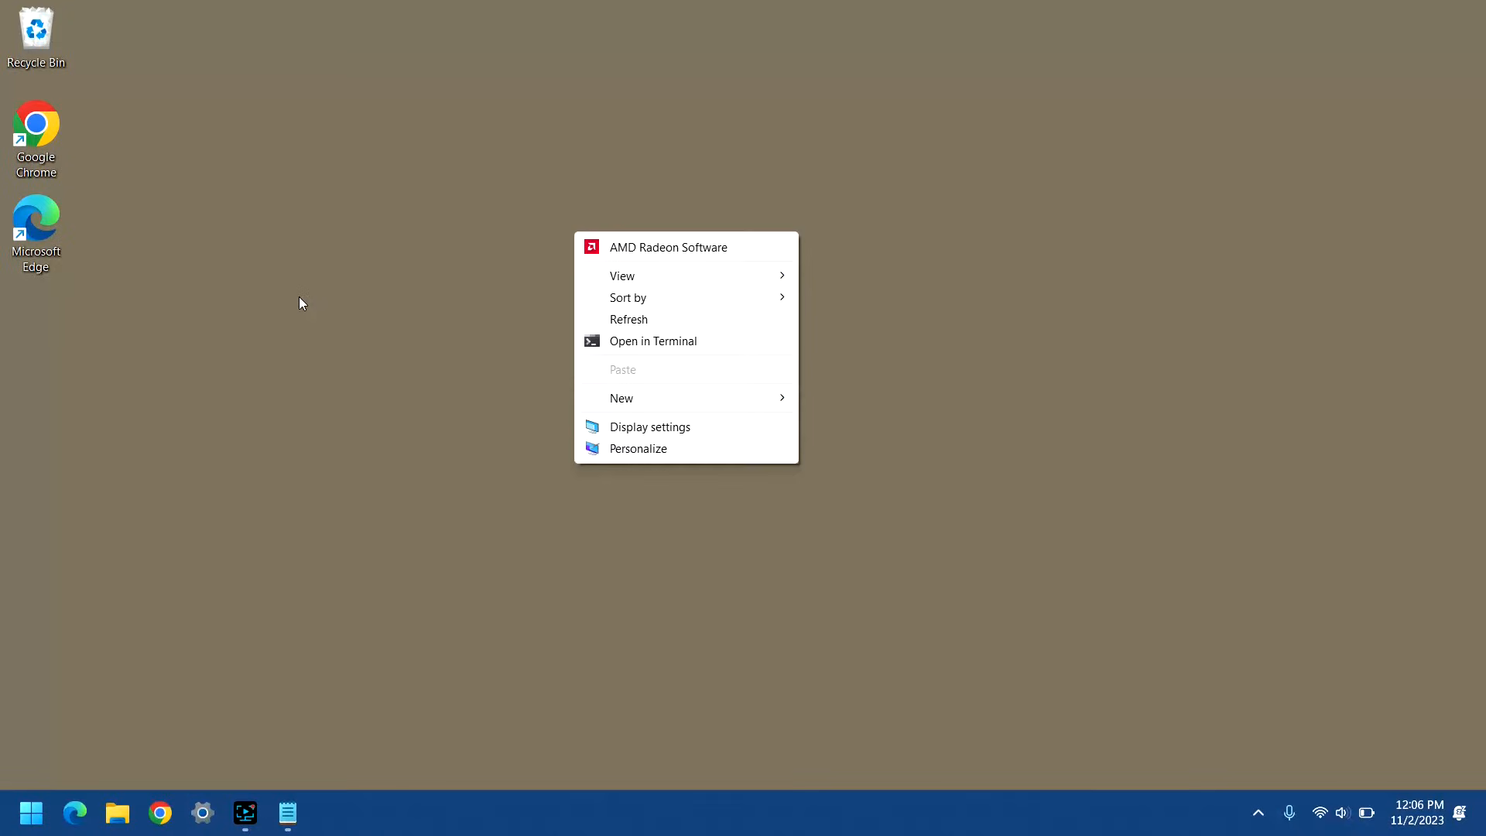
mouse_move(636, 283)
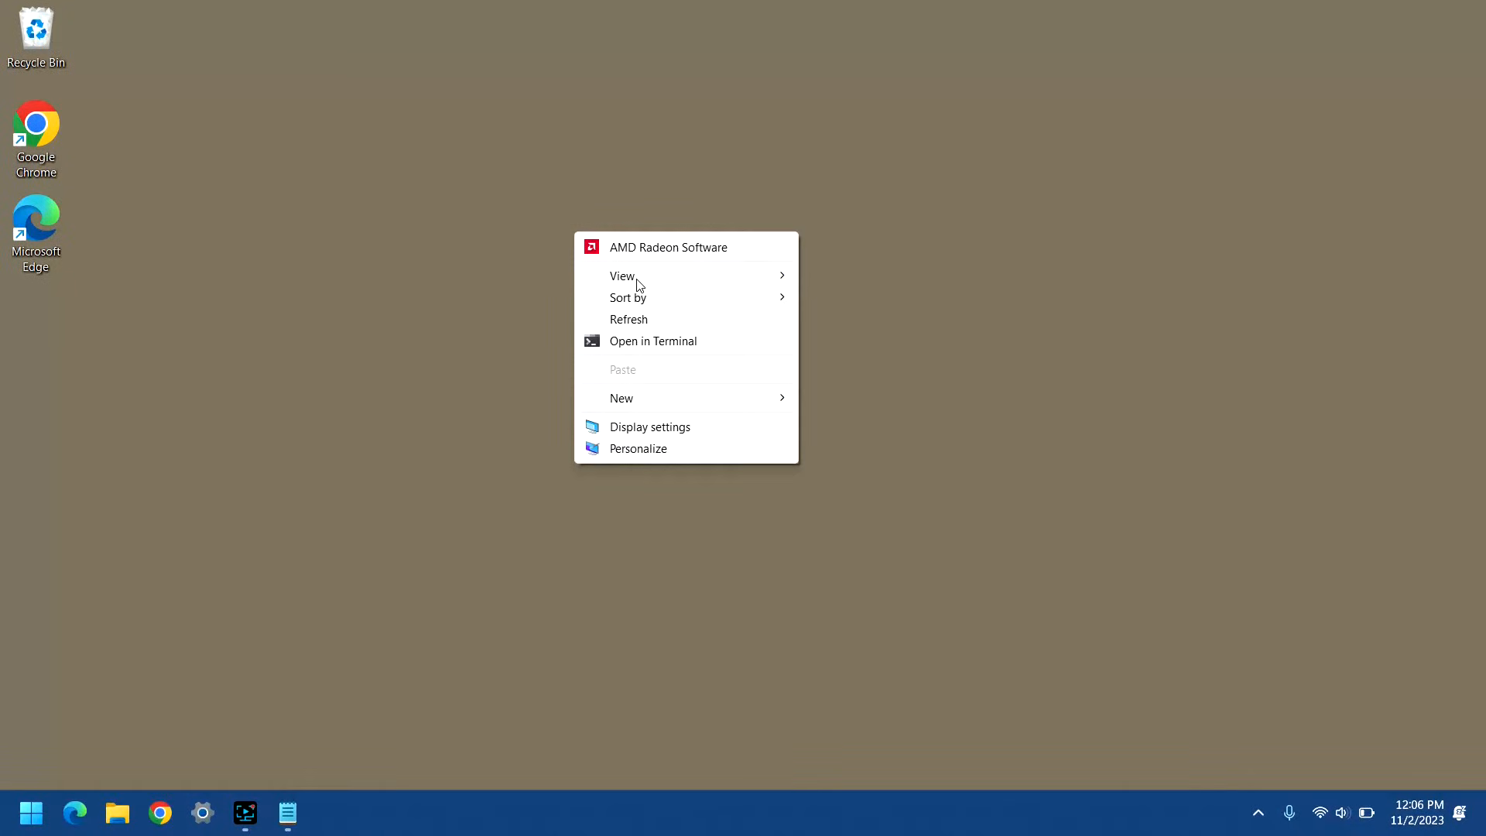
mouse_move(299, 316)
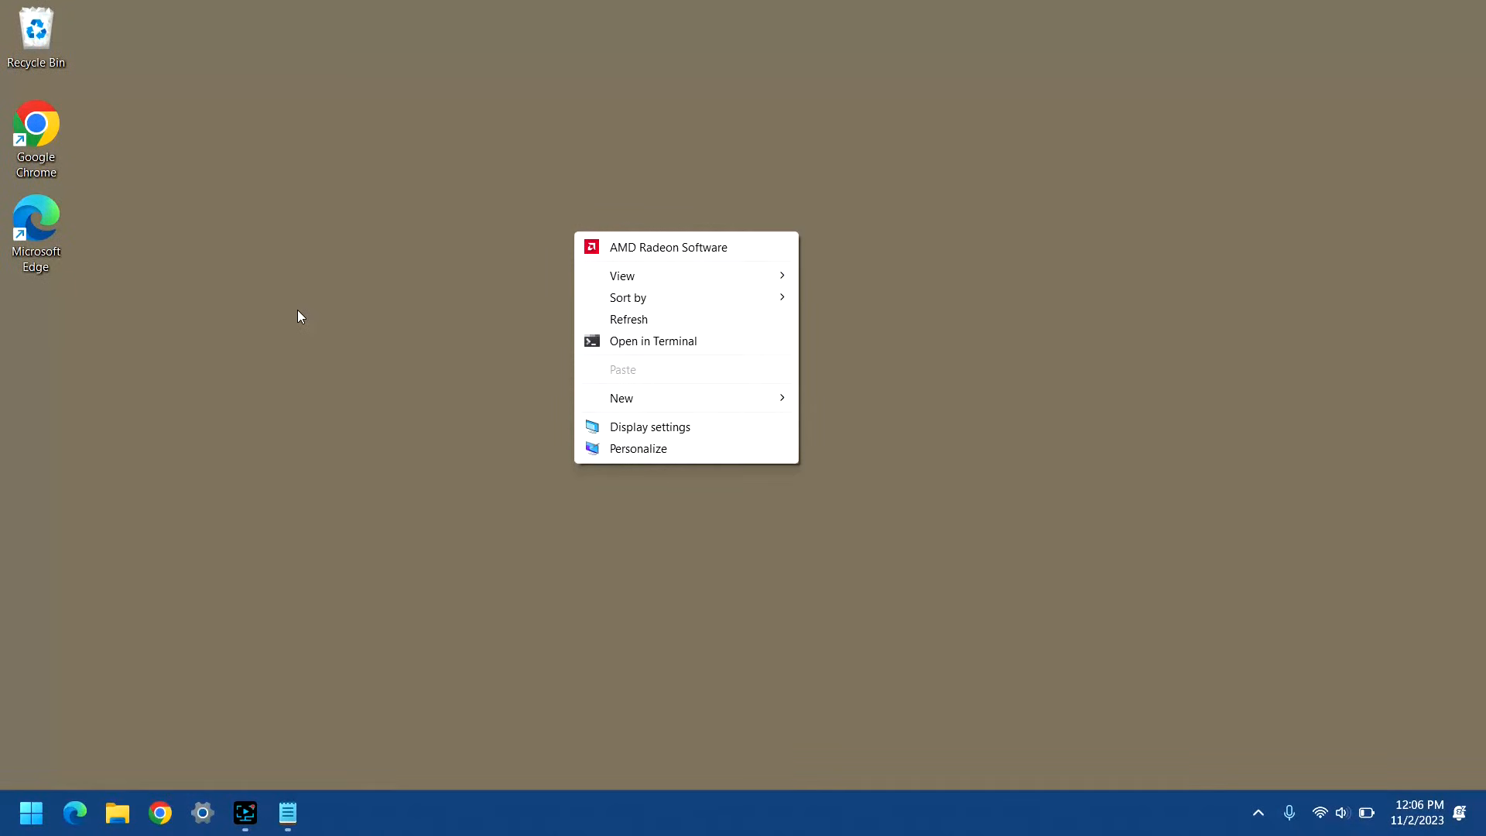
- Dismiss the classic context menu by clicking empty desktop space
click(218, 312)
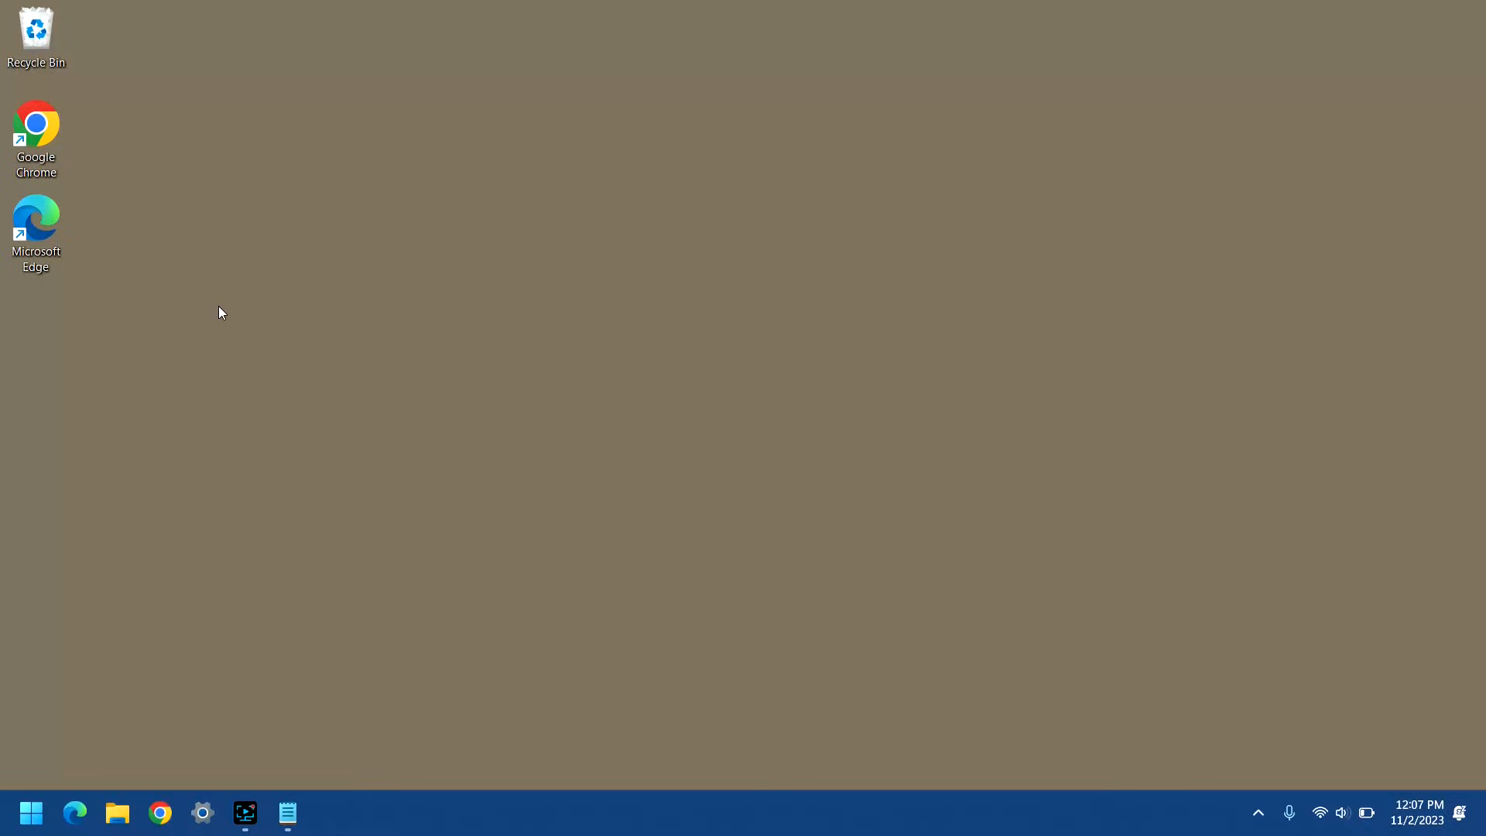
mouse_move(114, 379)
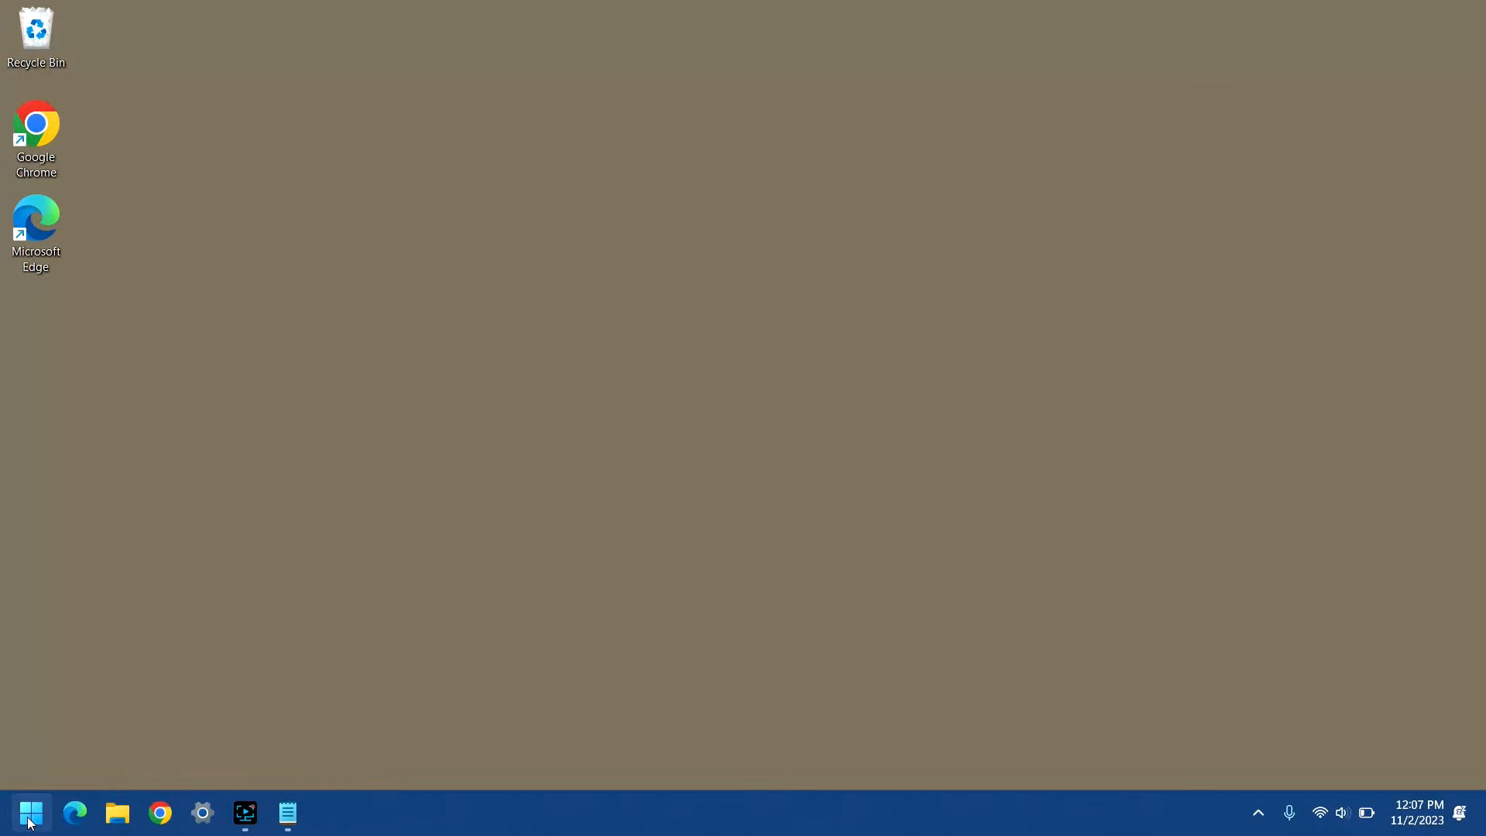
mouse_move(30, 812)
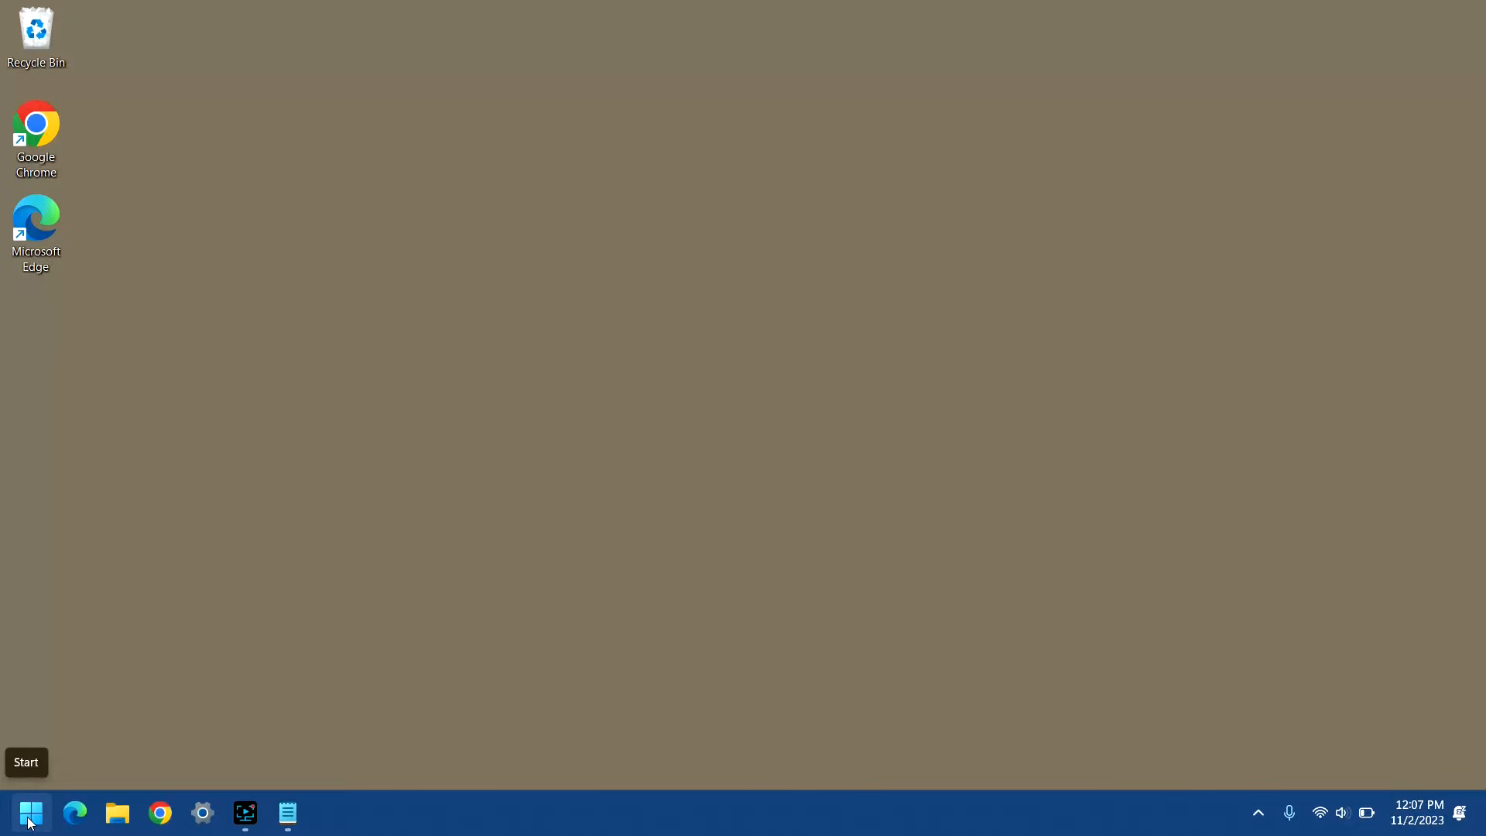
- Open the Notepad note with the reg add and reg delete commands, deselecting the delete line
click(287, 813)
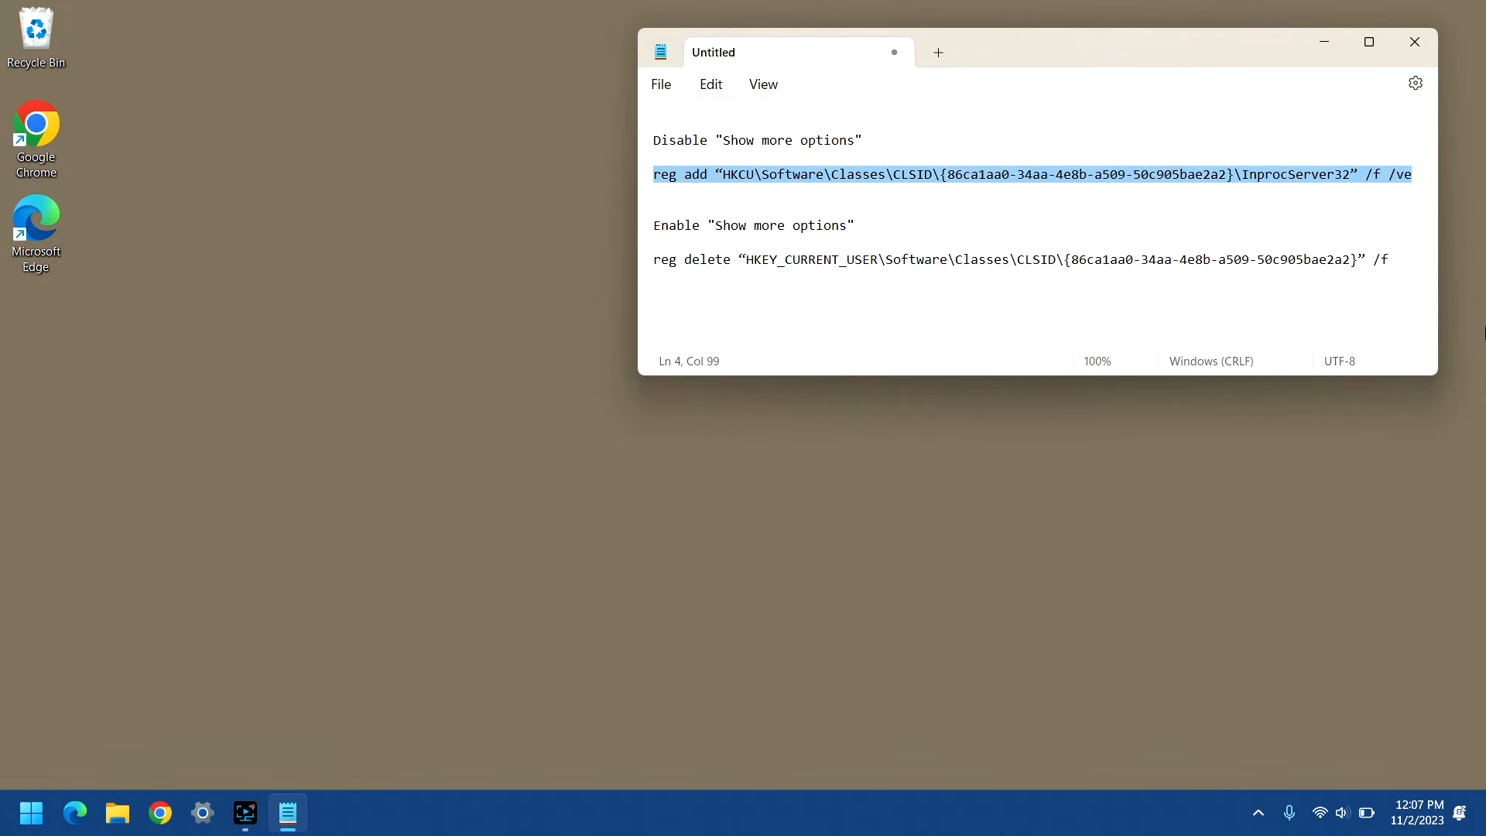
click(1034, 259)
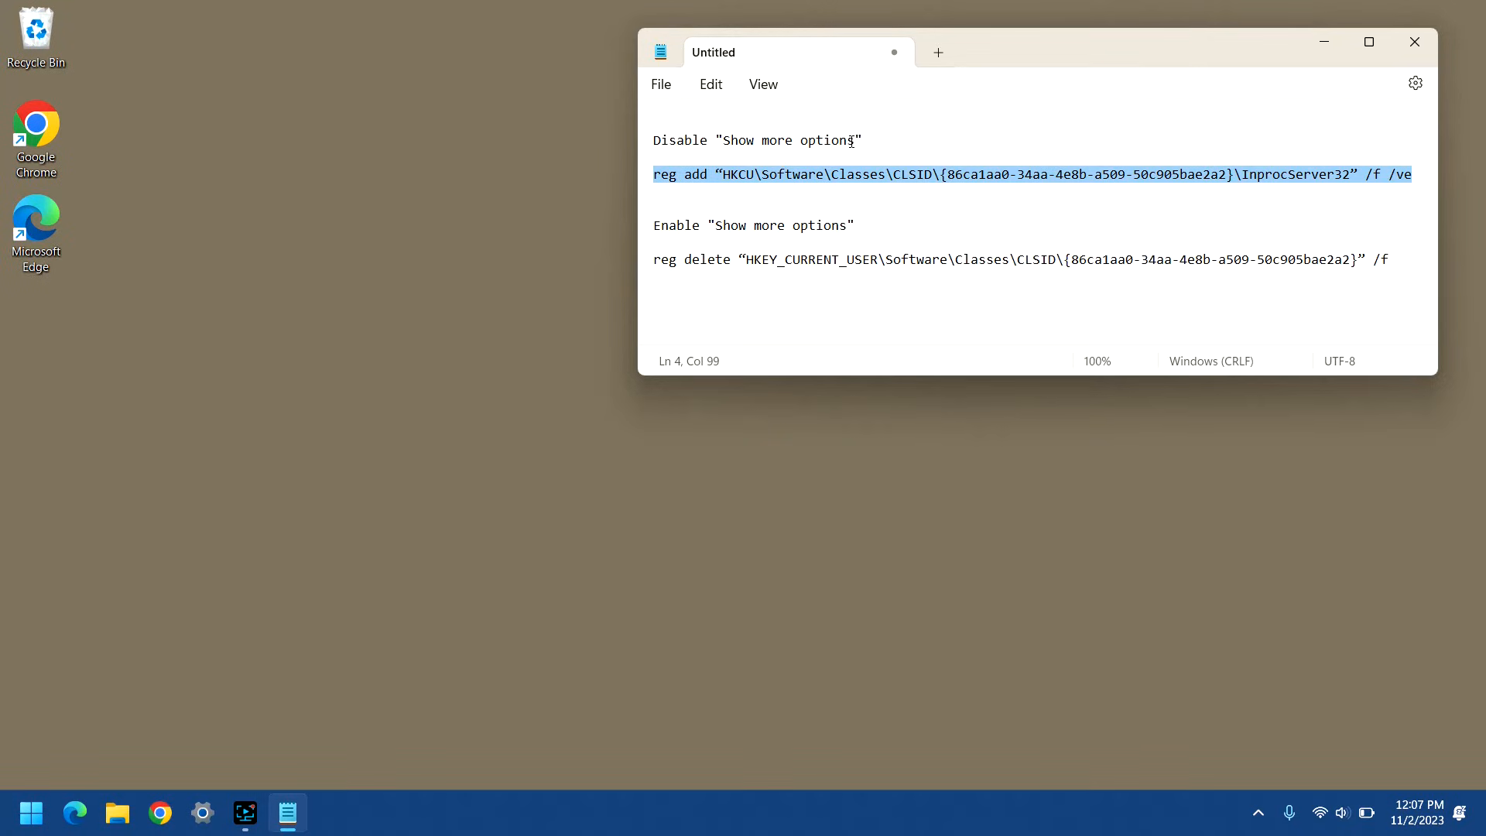
mouse_move(878, 174)
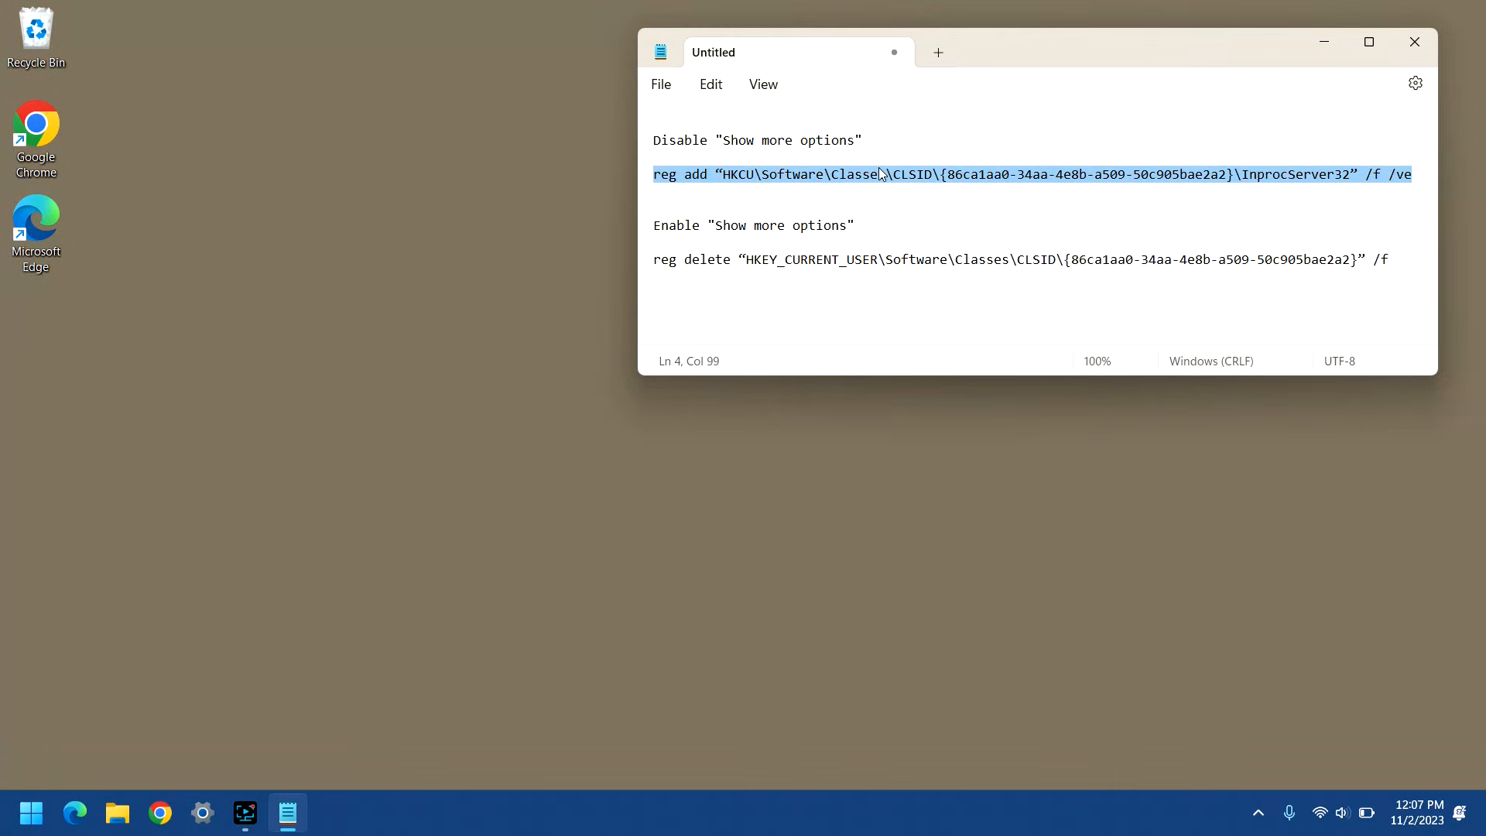
mouse_move(1153, 254)
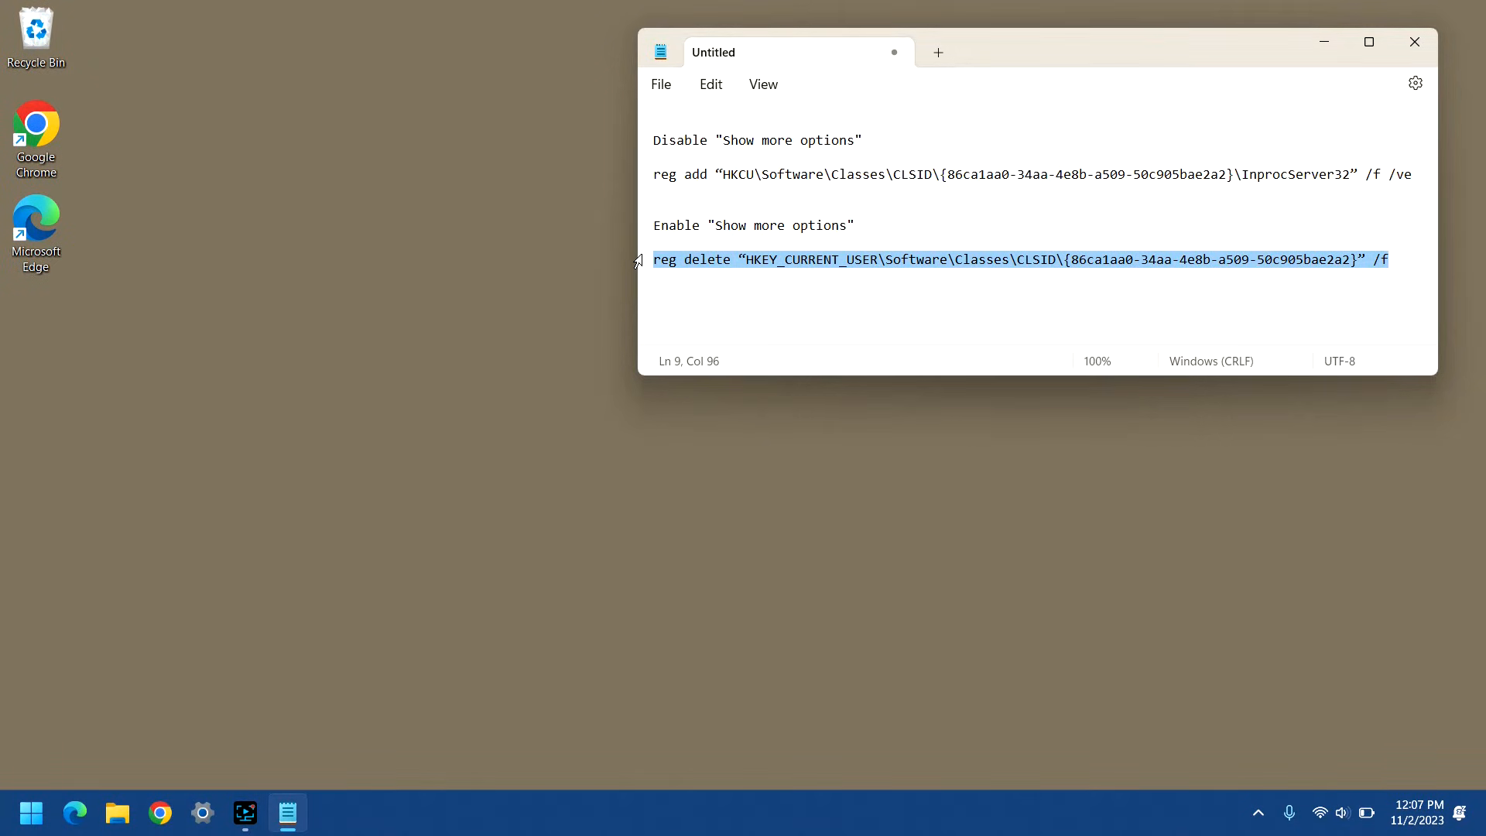
mouse_move(932, 270)
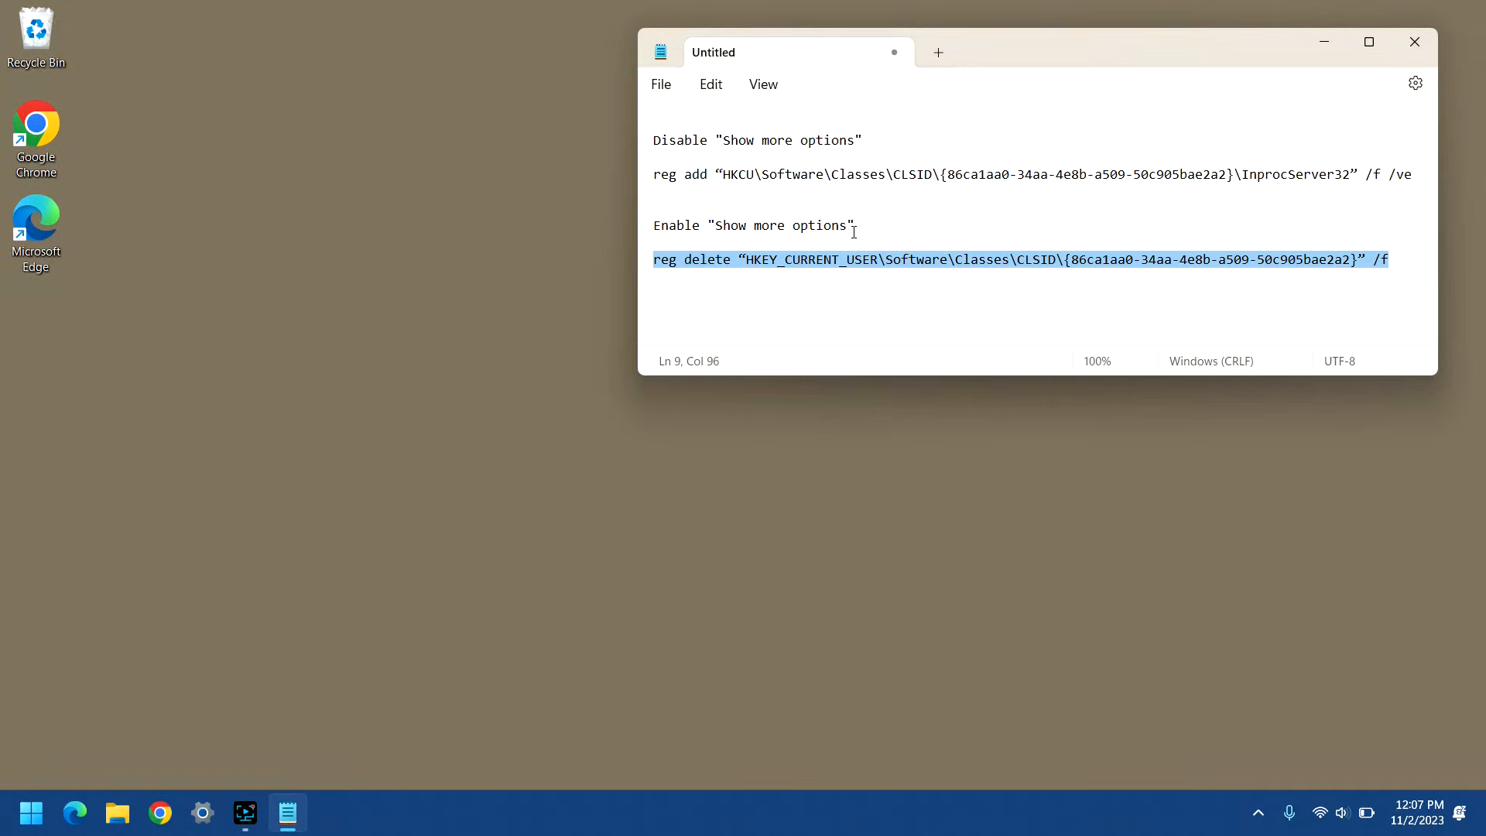
click(815, 174)
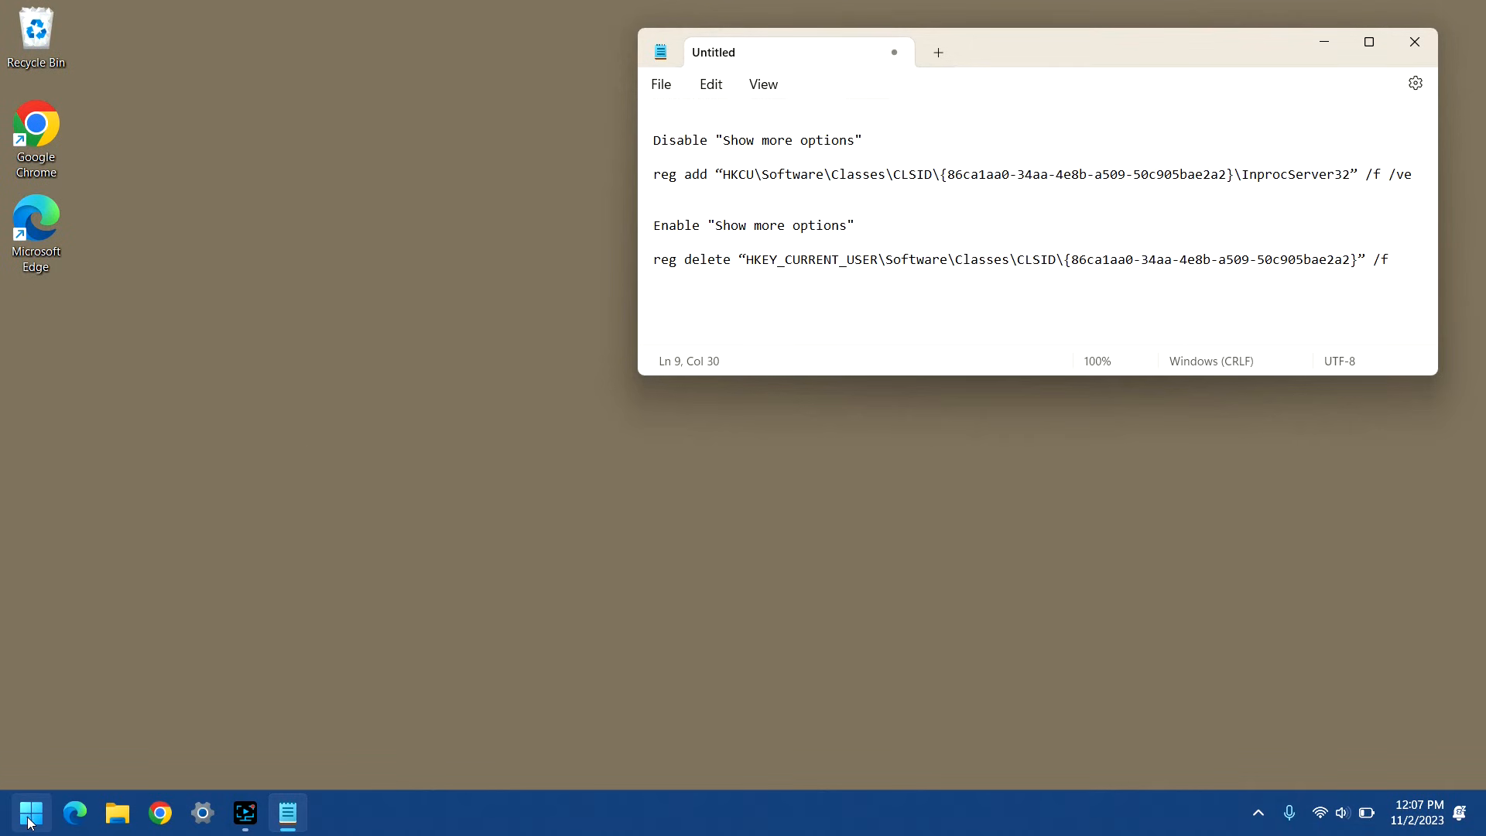
- Search Start for cmd and launch Command Prompt as administrator
click(29, 814)
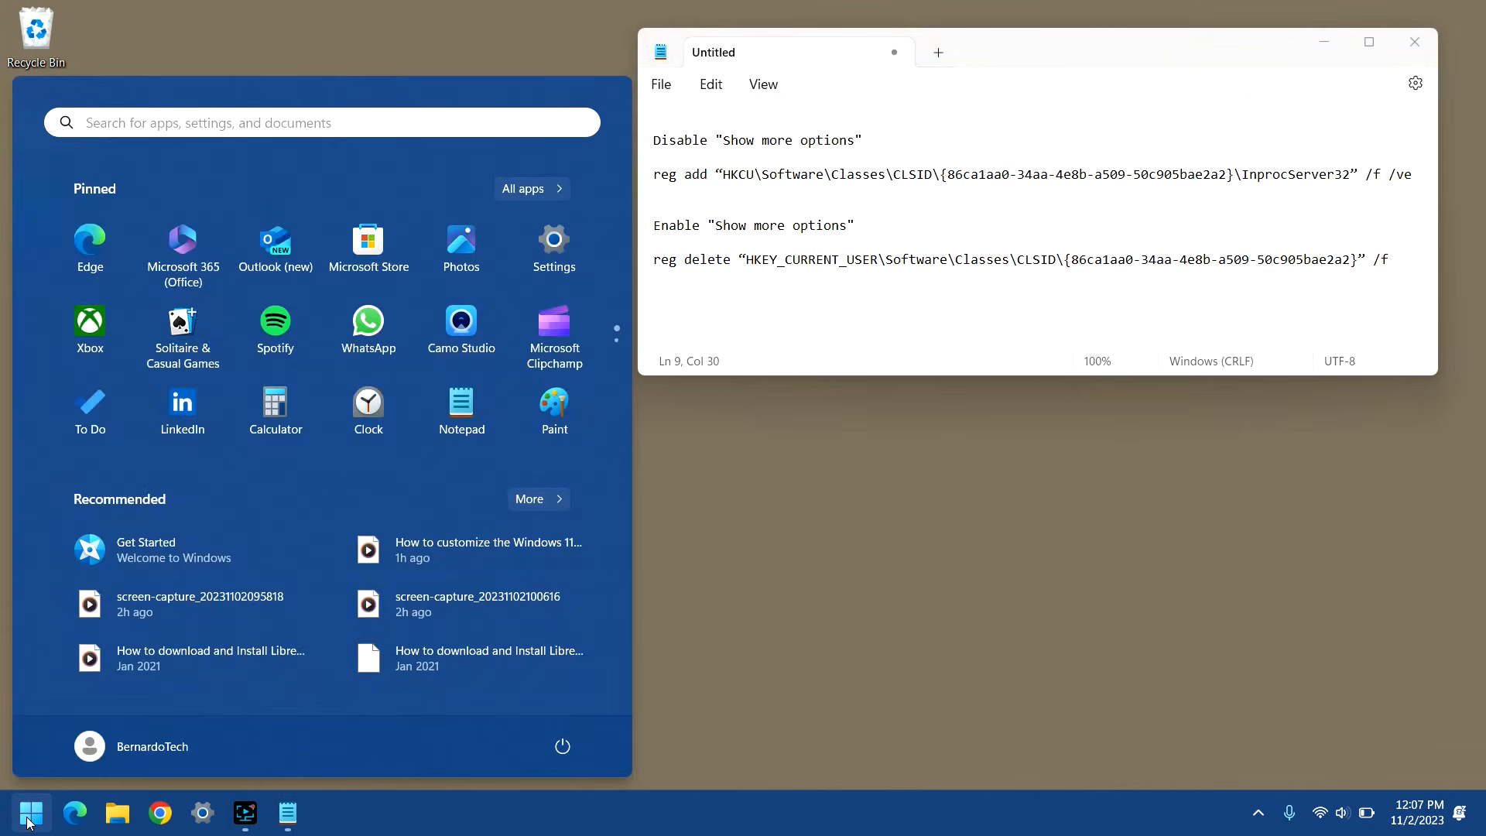
text(cmd)
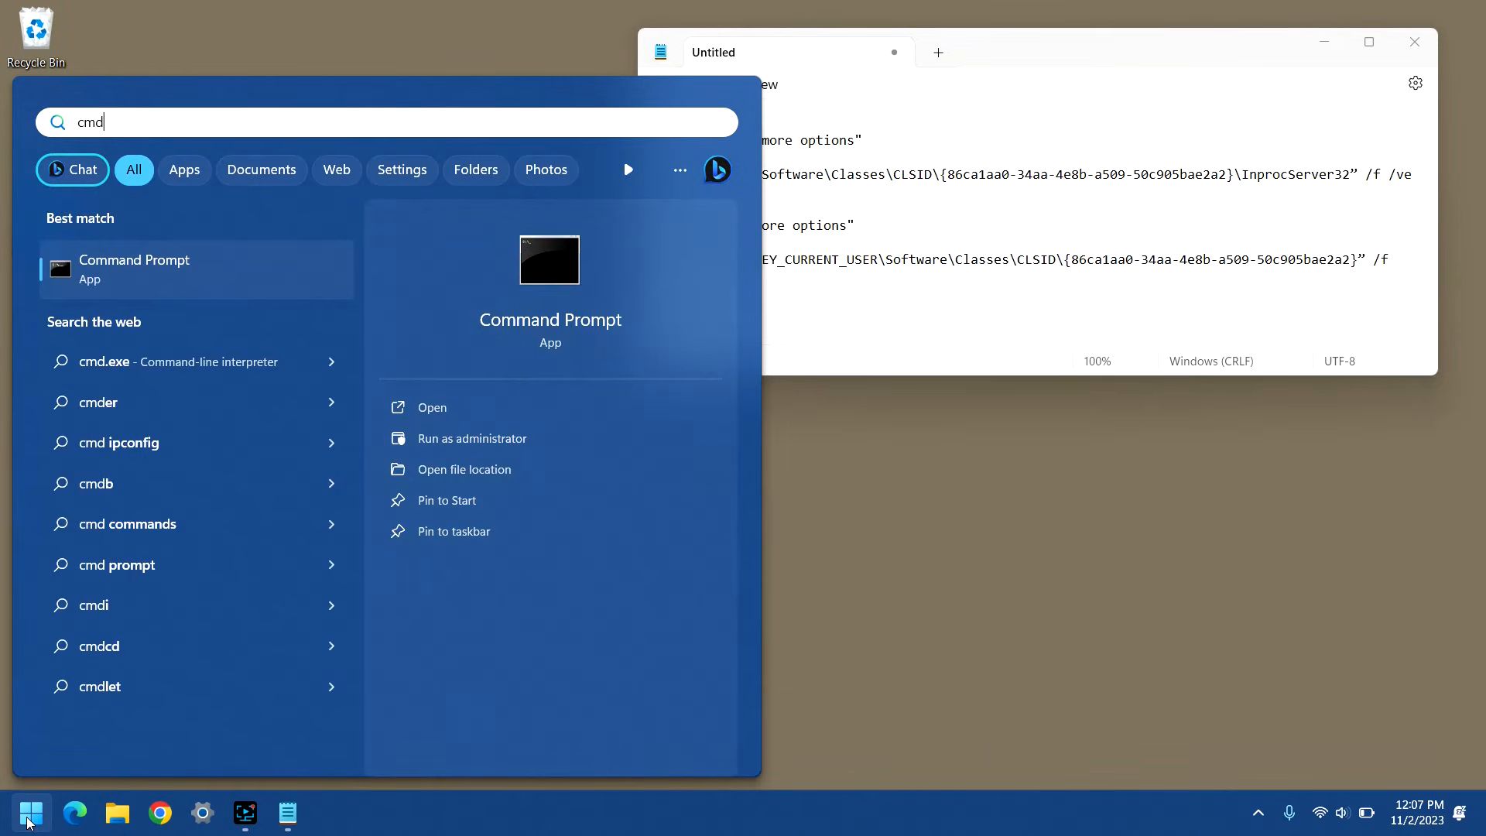
mouse_move(454, 438)
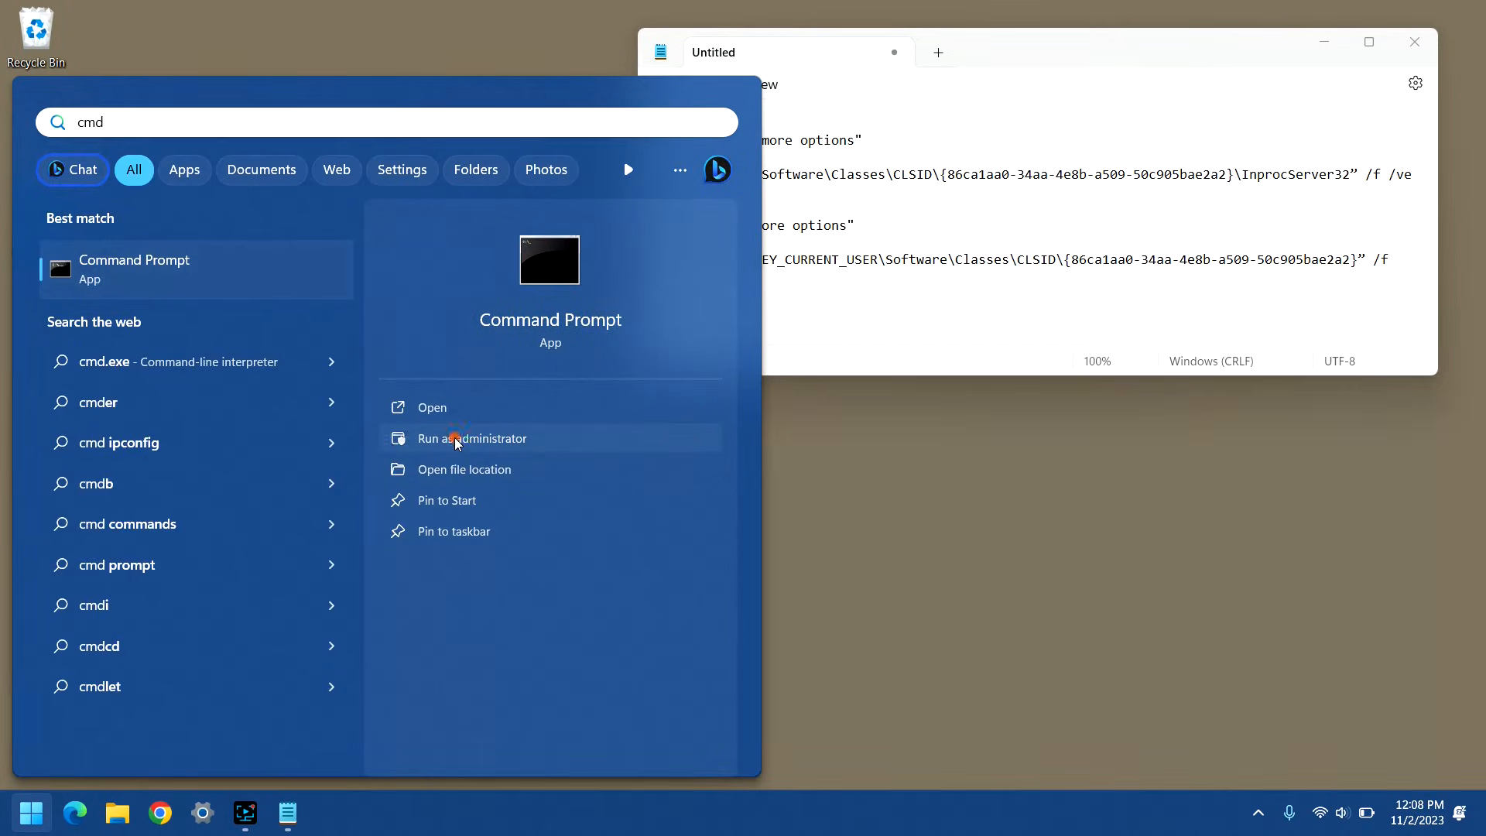
click(472, 437)
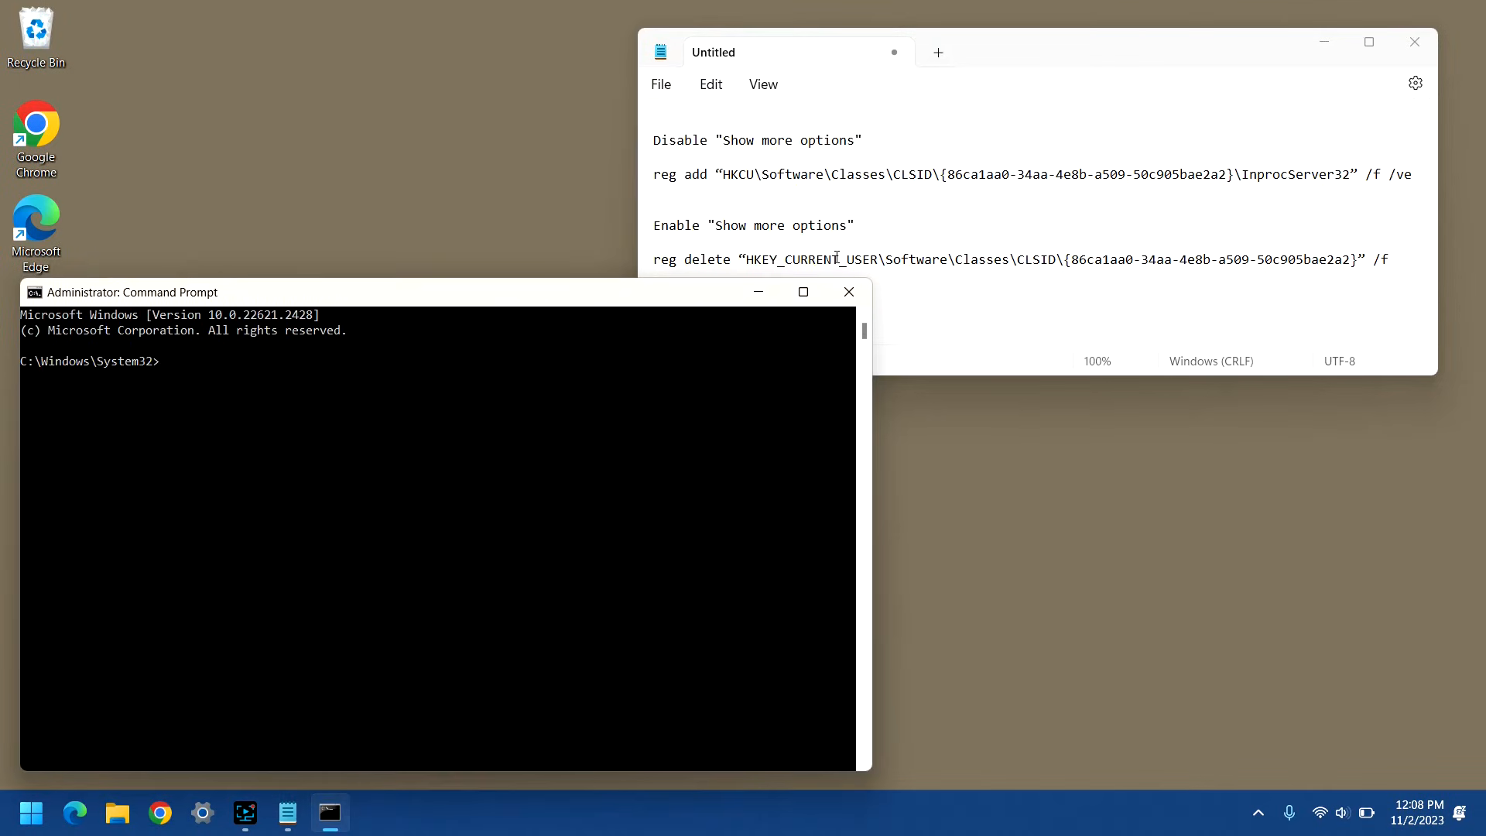
- Run the copied reg add command for the InprocServer32 key in admin Command Prompt
click(1411, 174)
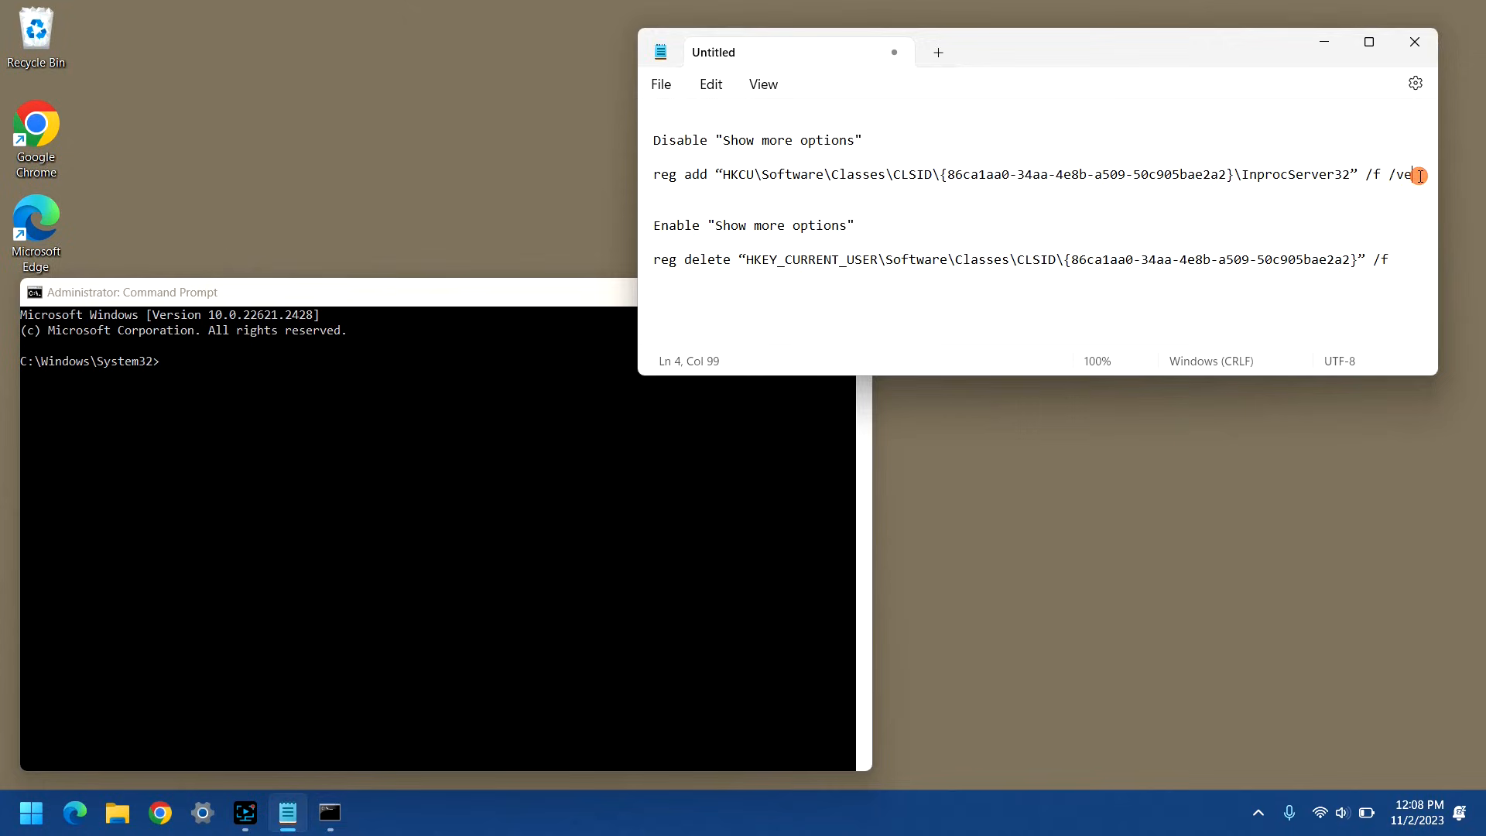
mouse_move(1059, 43)
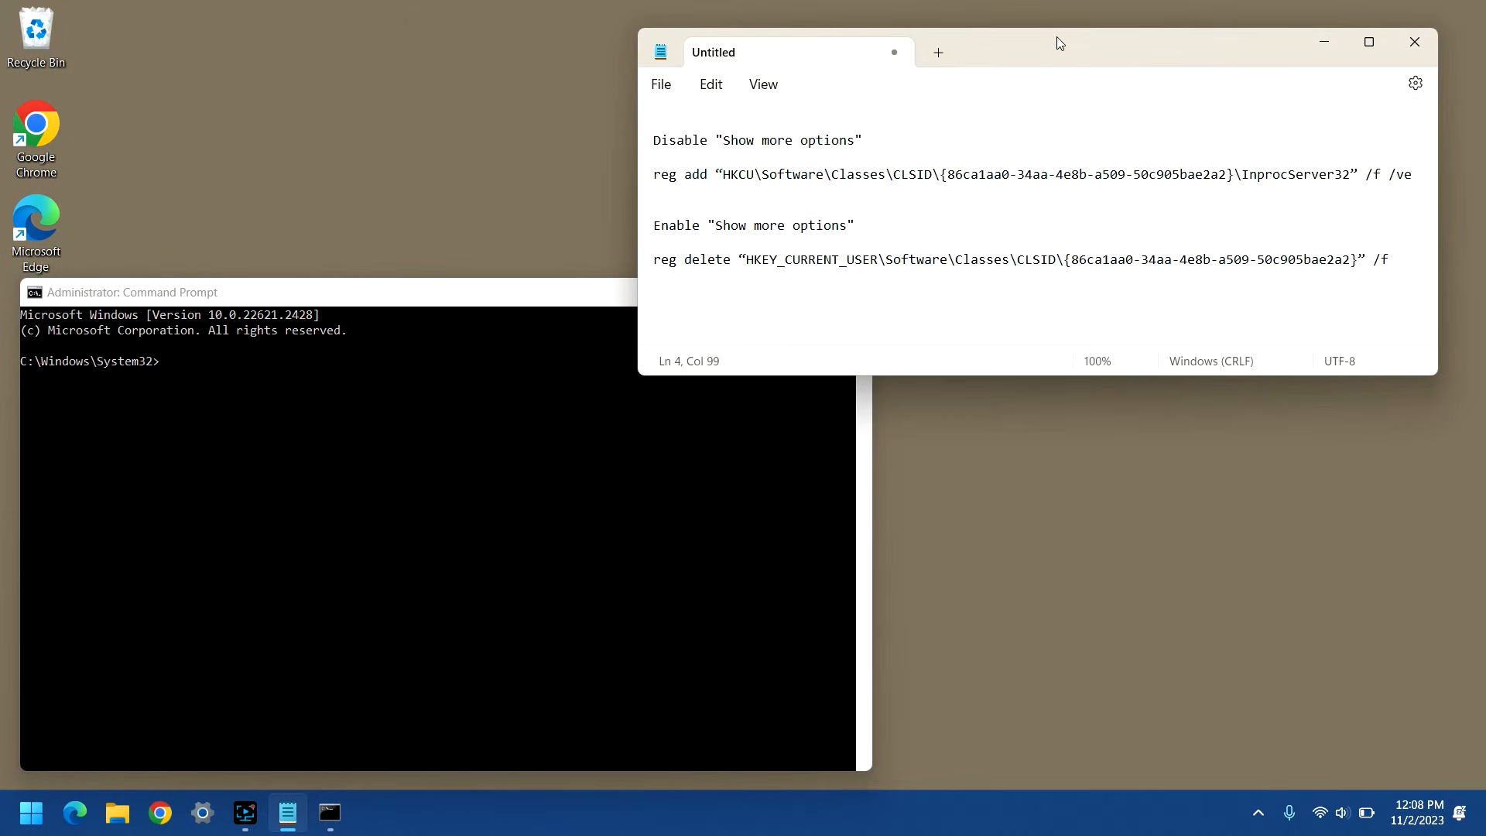
mouse_move(951, 122)
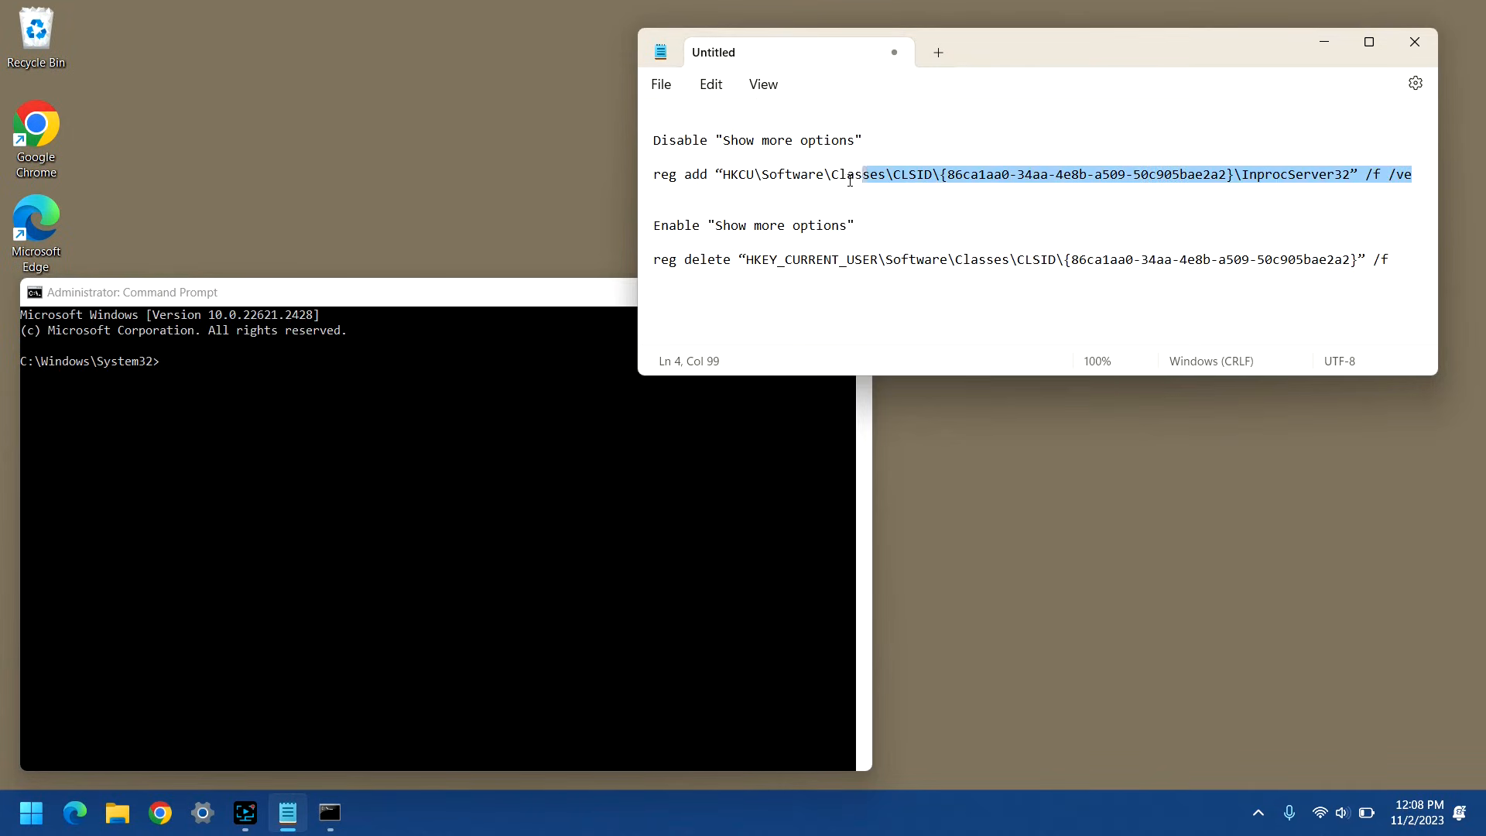
right_click(848, 174)
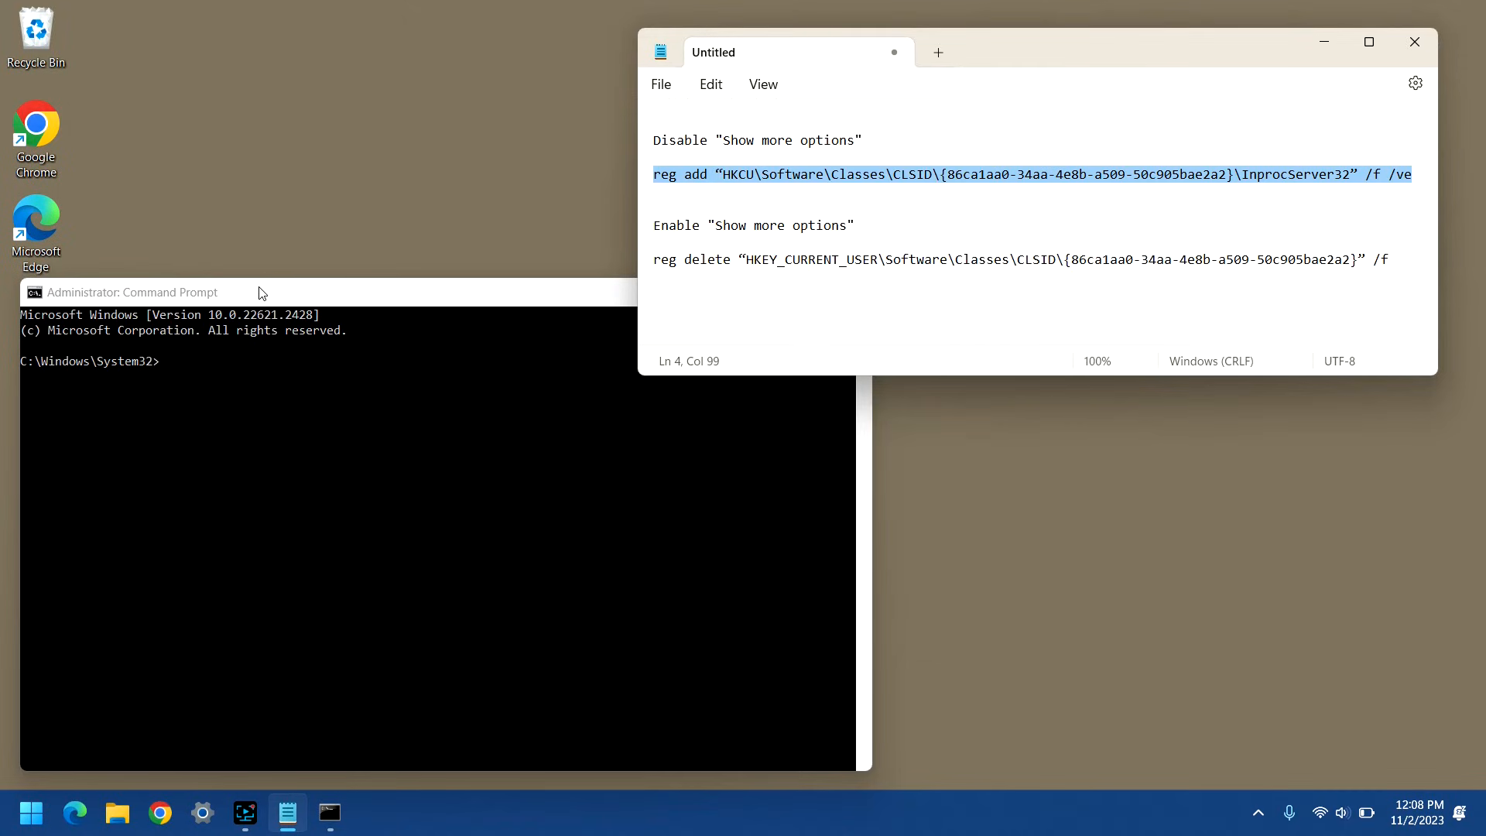
mouse_move(180, 294)
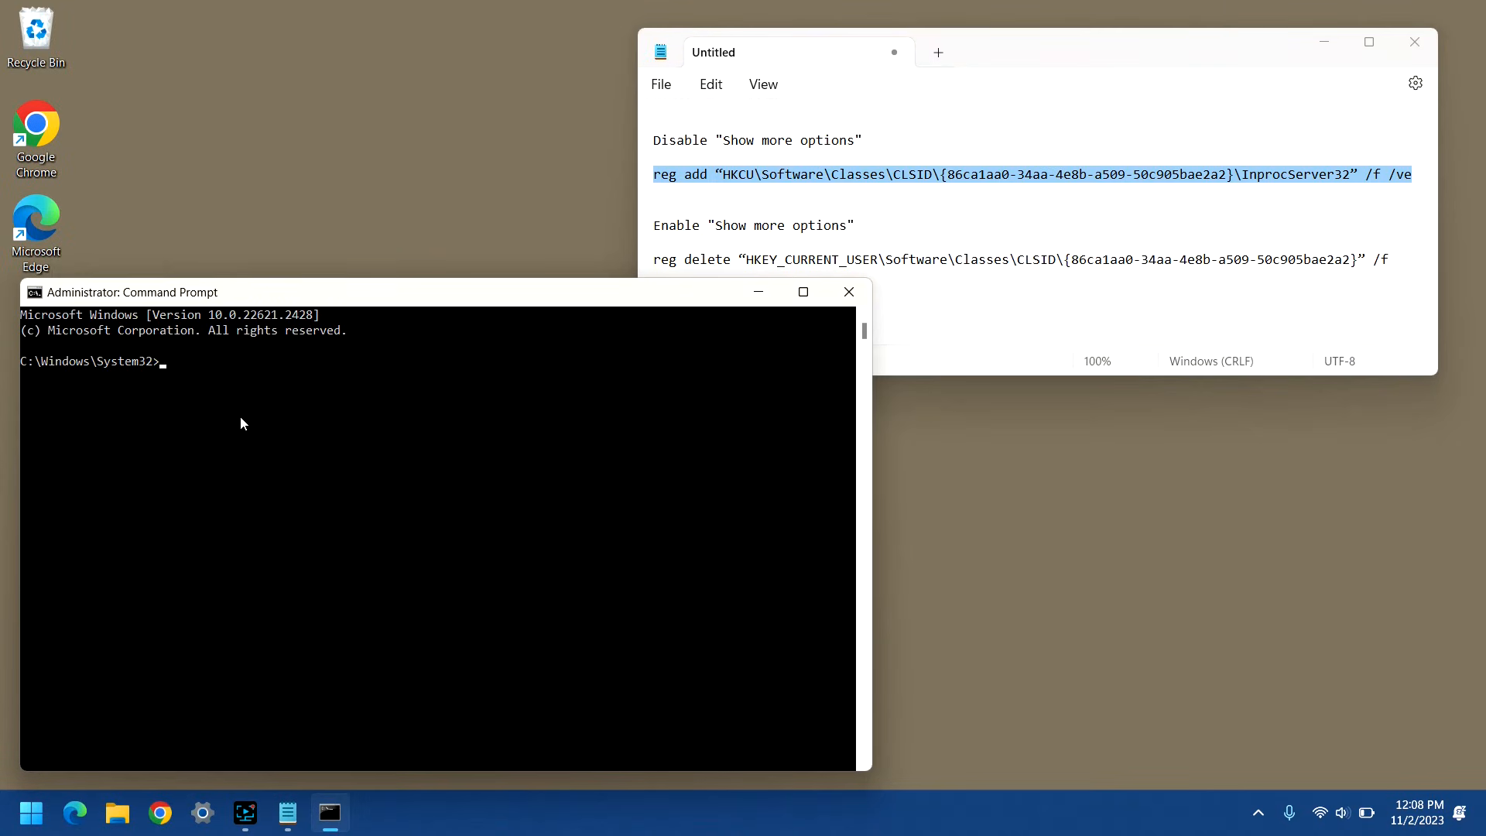
text(reg add "HKCU\Software\Classes\CLSID\{86ca1aa0-34aa-4e8b-a509-50c905bae2a2}\InprocServer32" /f /ve)
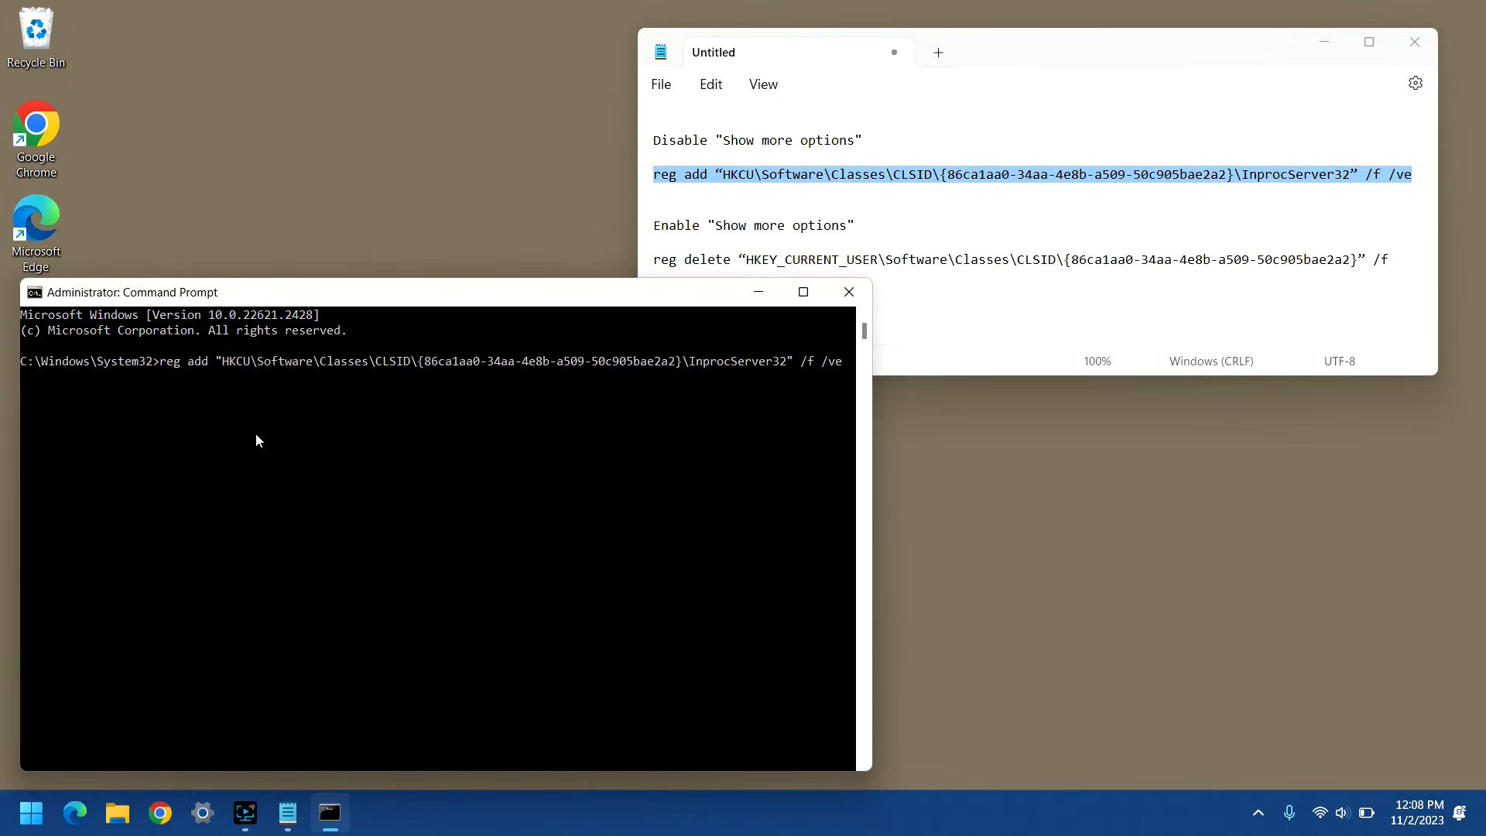
key(Return)
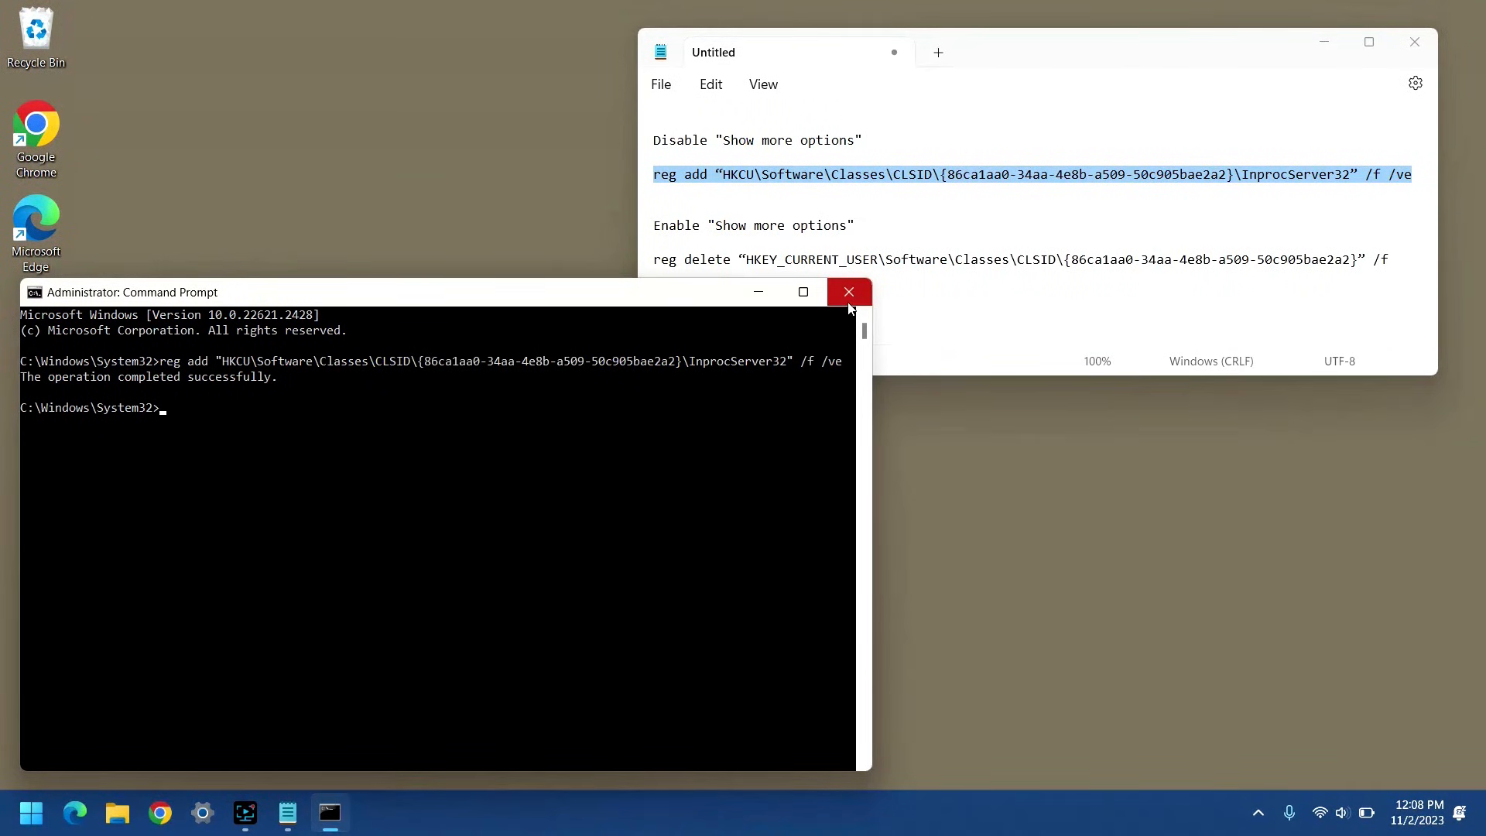
- Close Command Prompt and Notepad, then right-click the desktop to check the menu
click(846, 291)
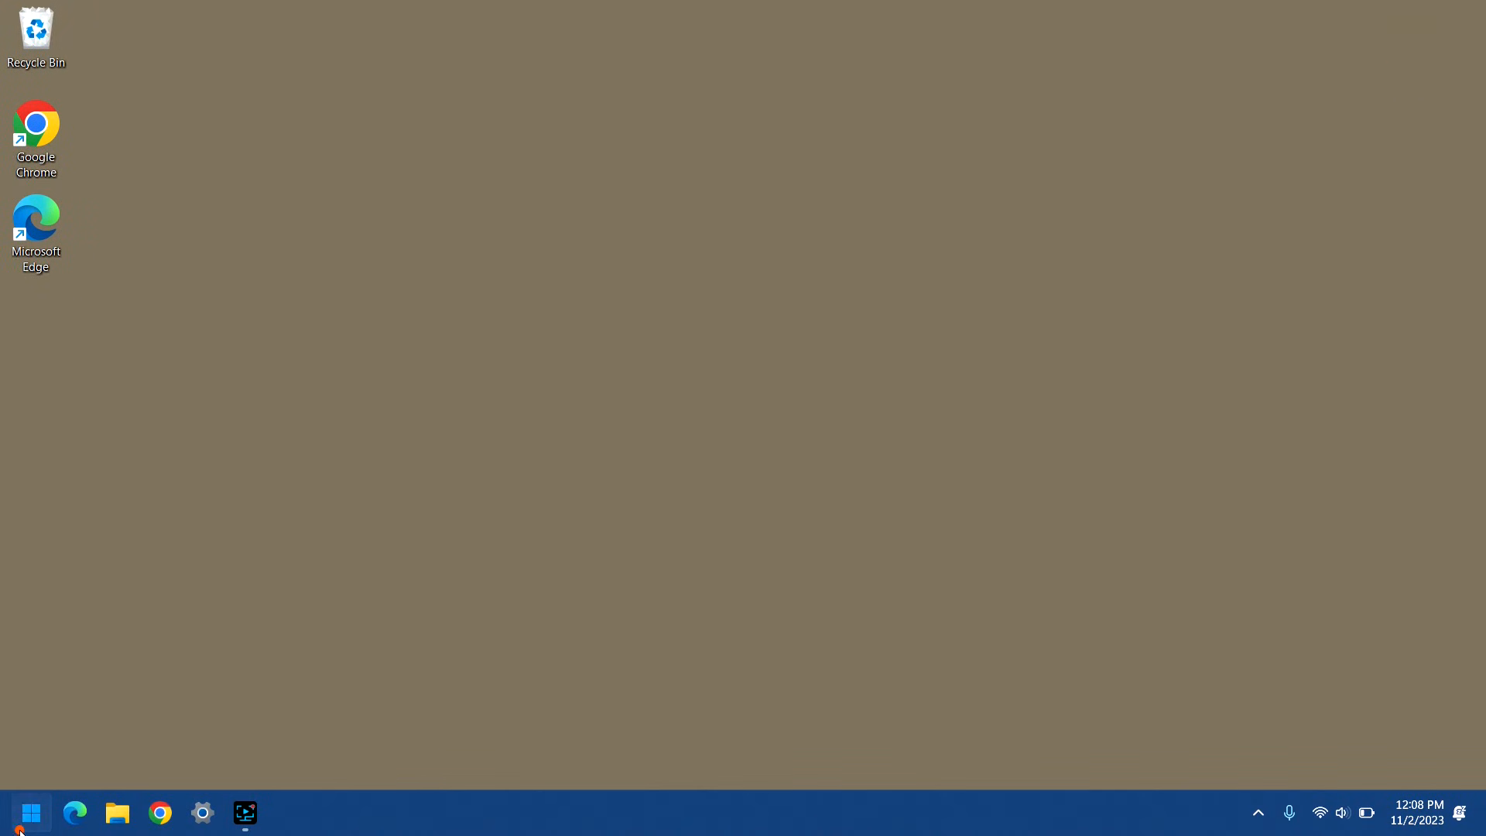
click(554, 749)
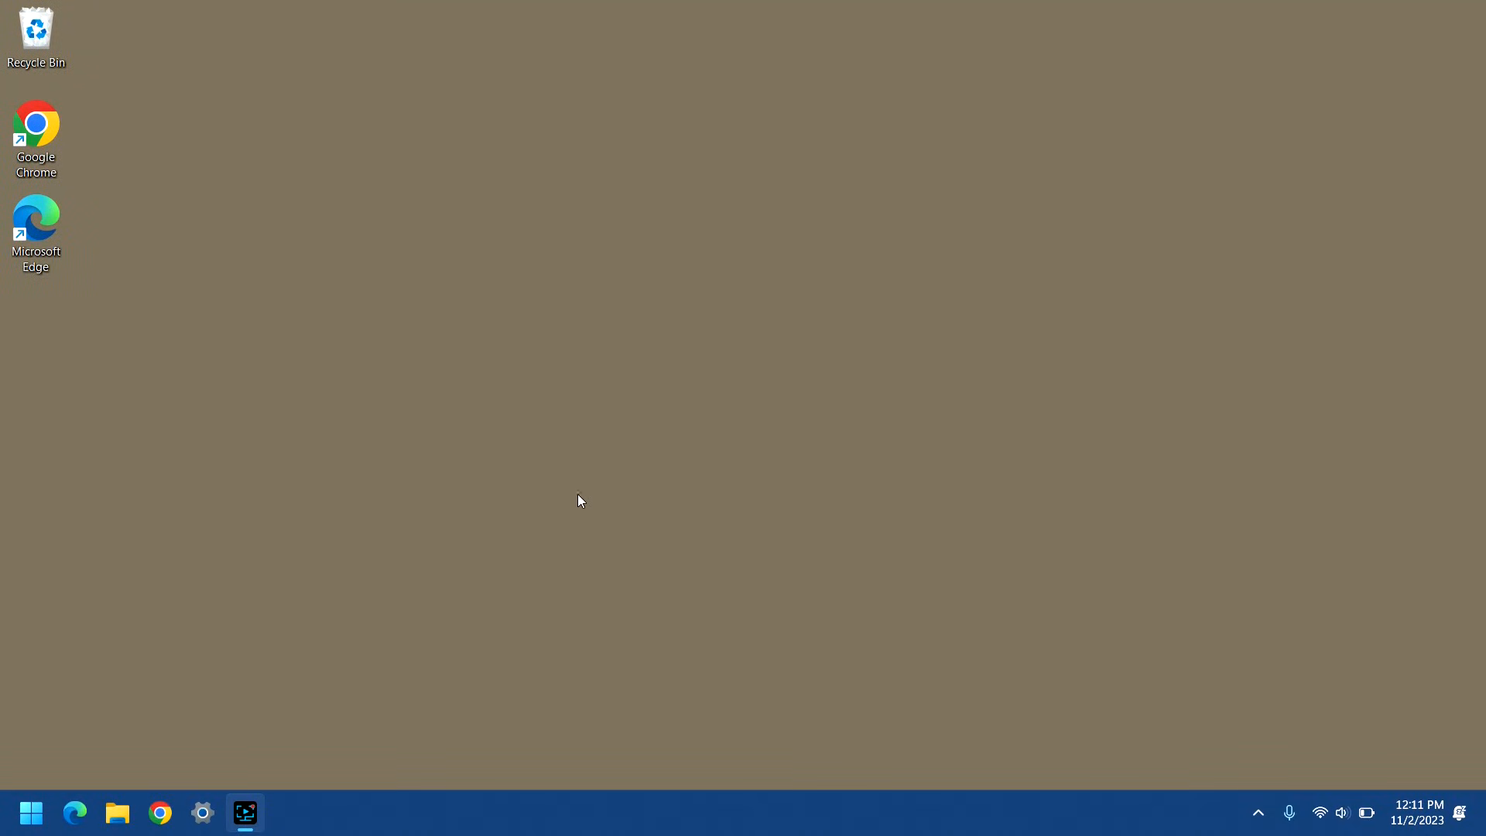
click(245, 813)
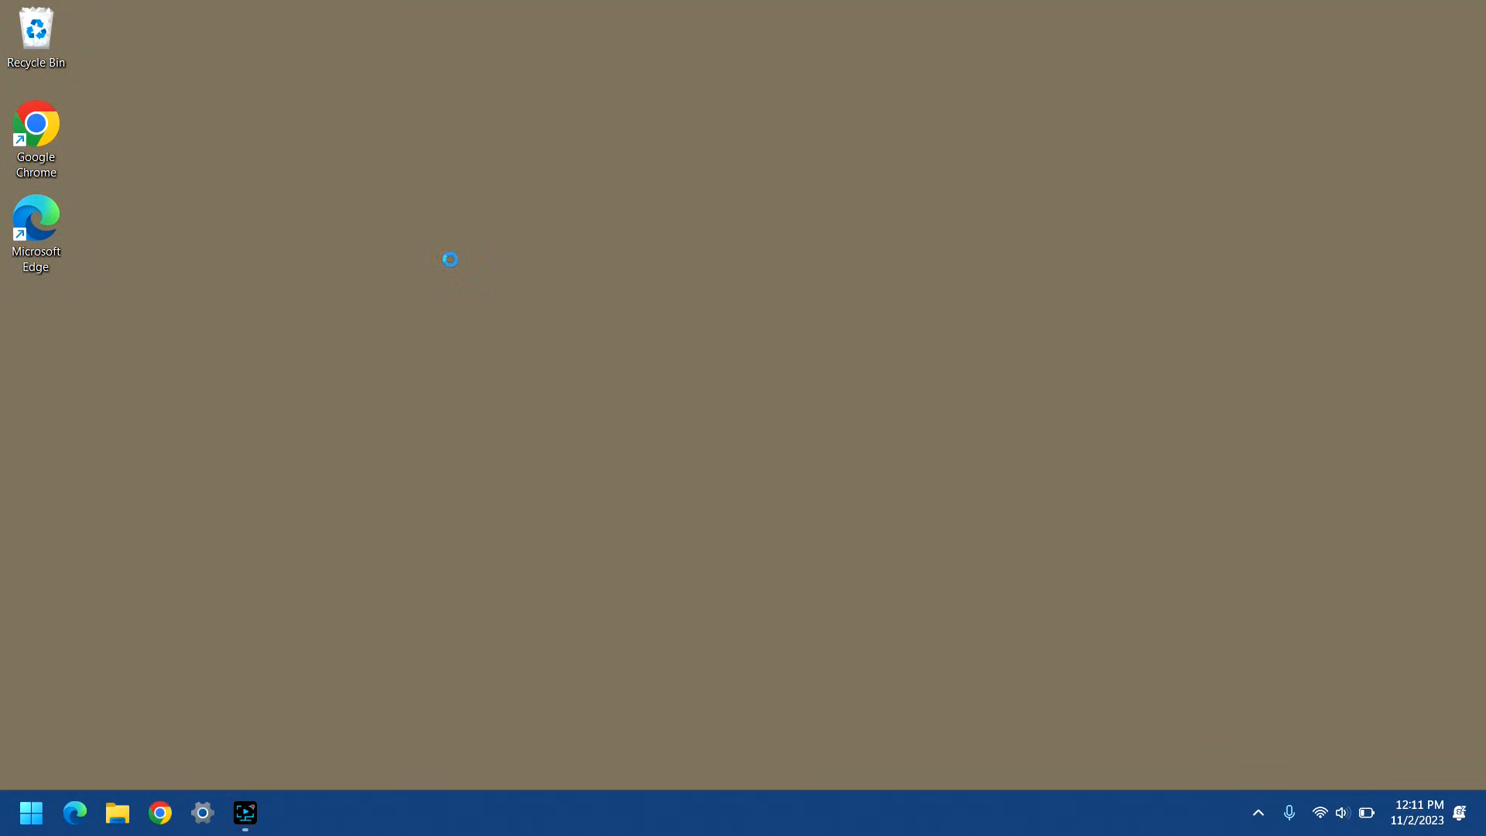
right_click(451, 260)
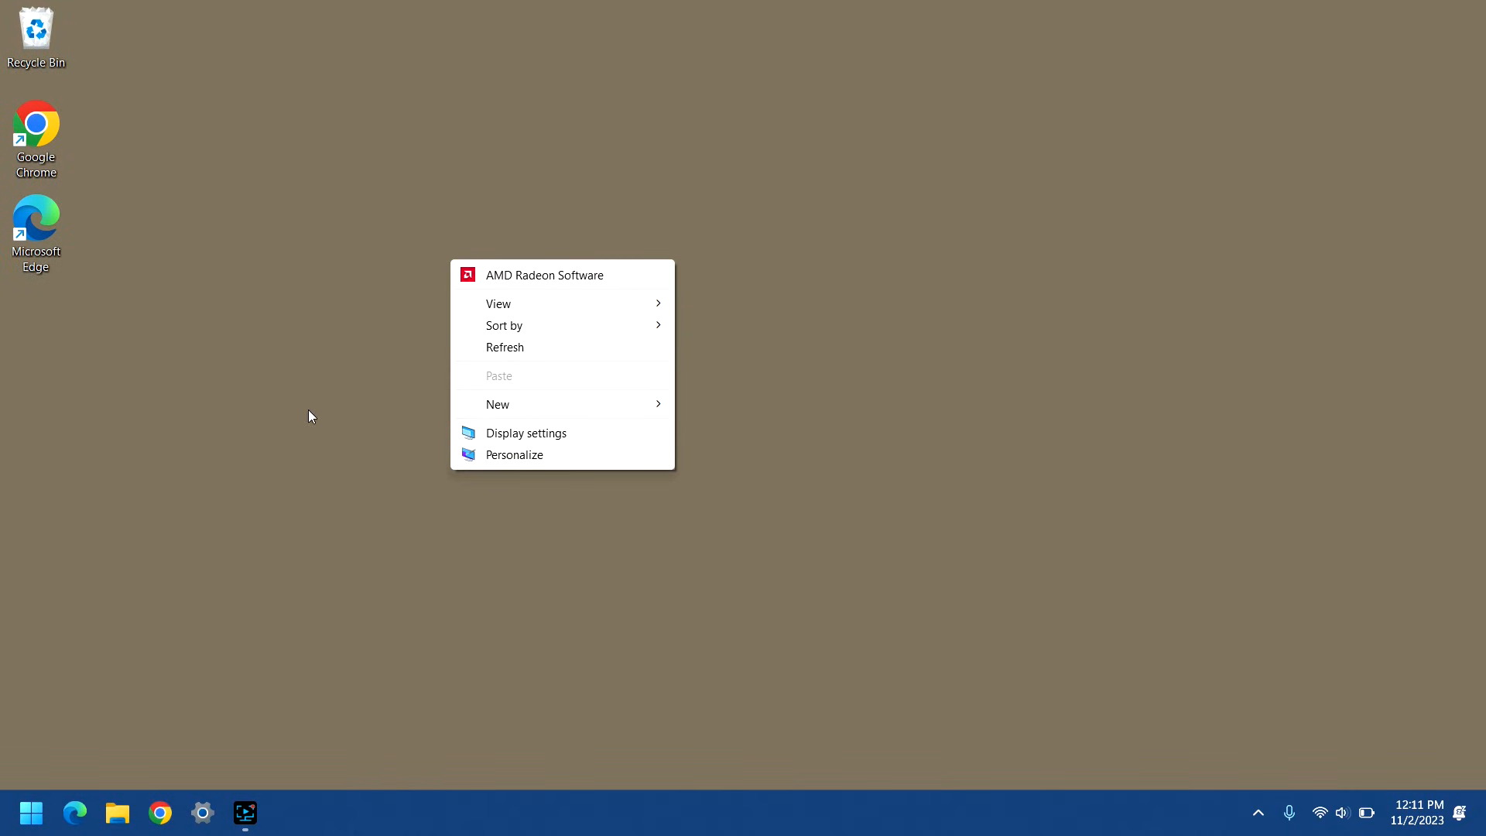